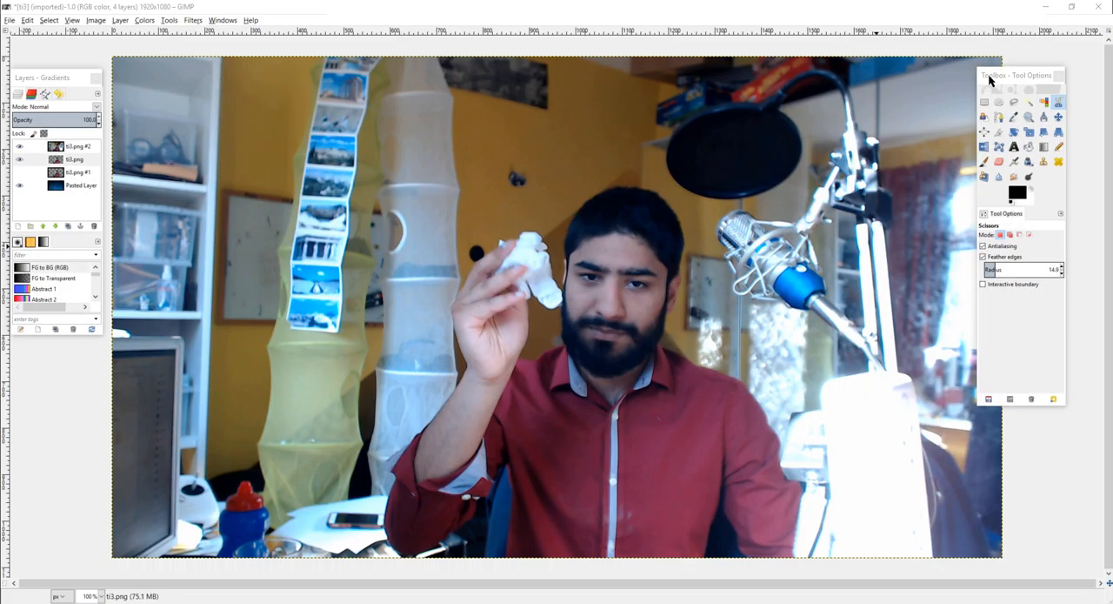
Move the tools window aside and drag an oval around the man's head and shoulders.
left_click_drag(1022, 75, 1022, 145)
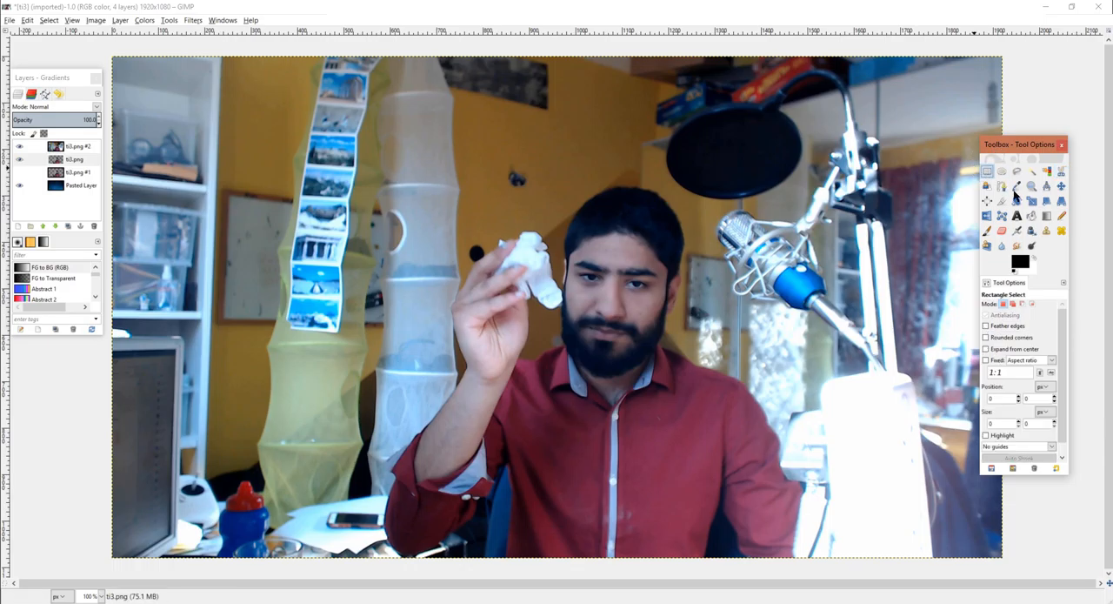
left_click_drag(448, 157, 744, 400)
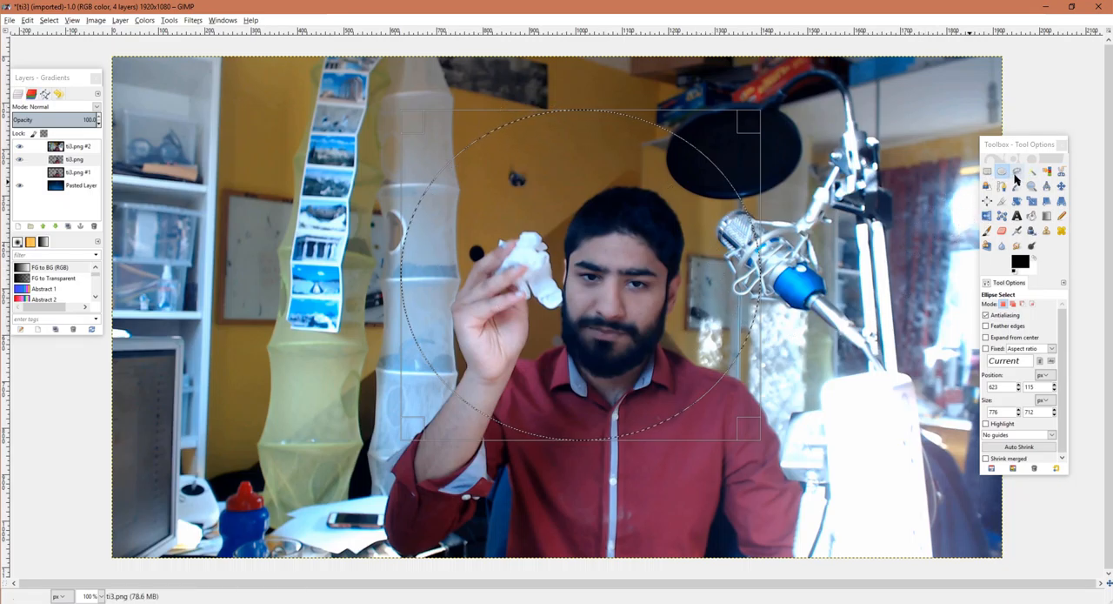
mouse_move(1016, 172)
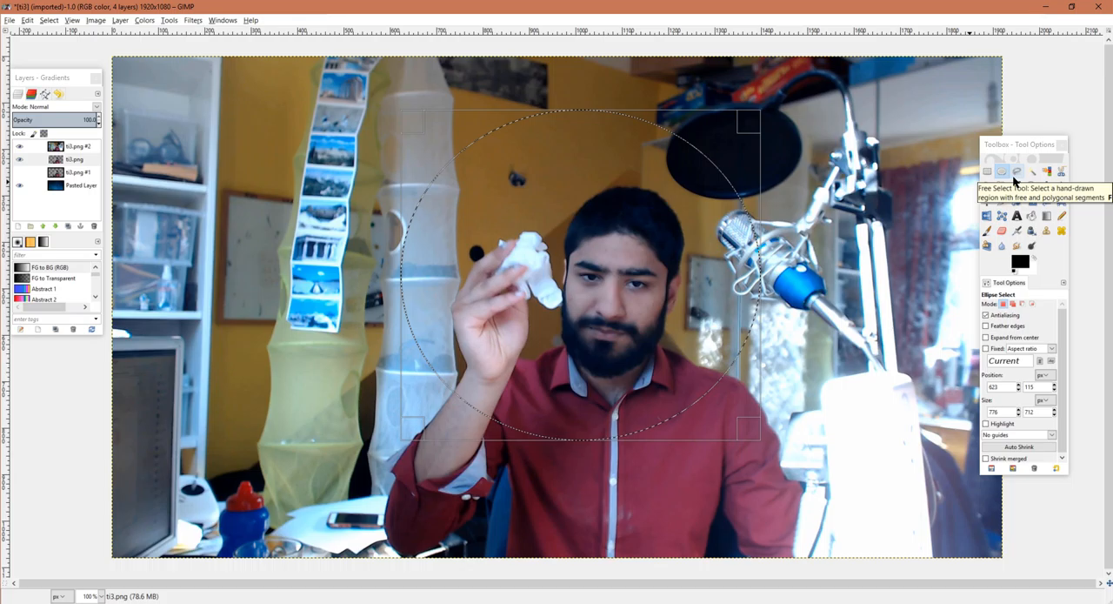
mouse_move(1030, 170)
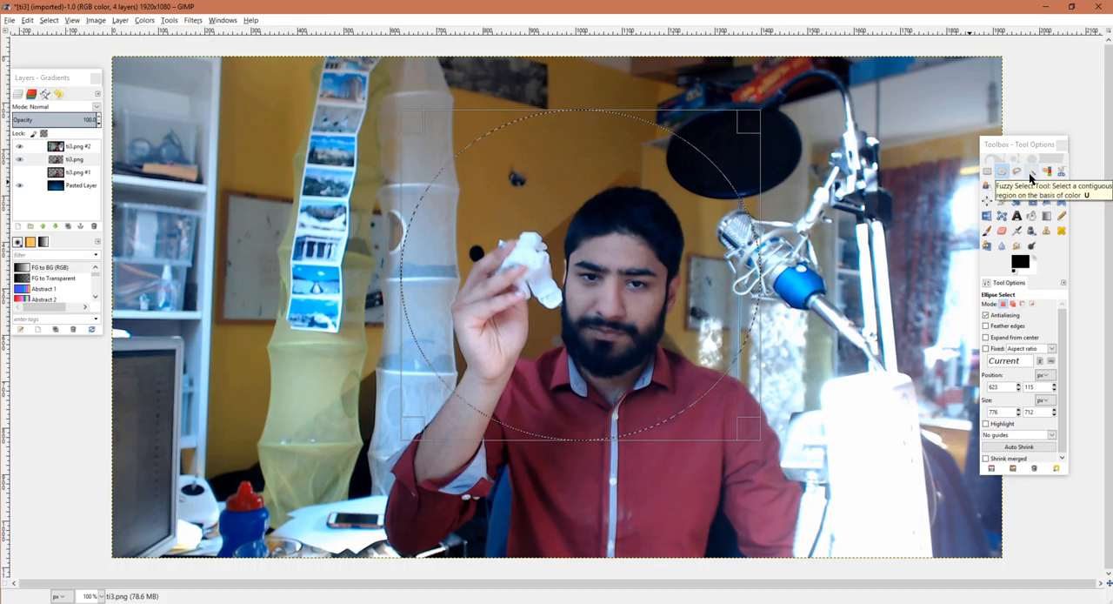
Switch to Fuzzy Select and select the room background behind the man.
left_click(1031, 172)
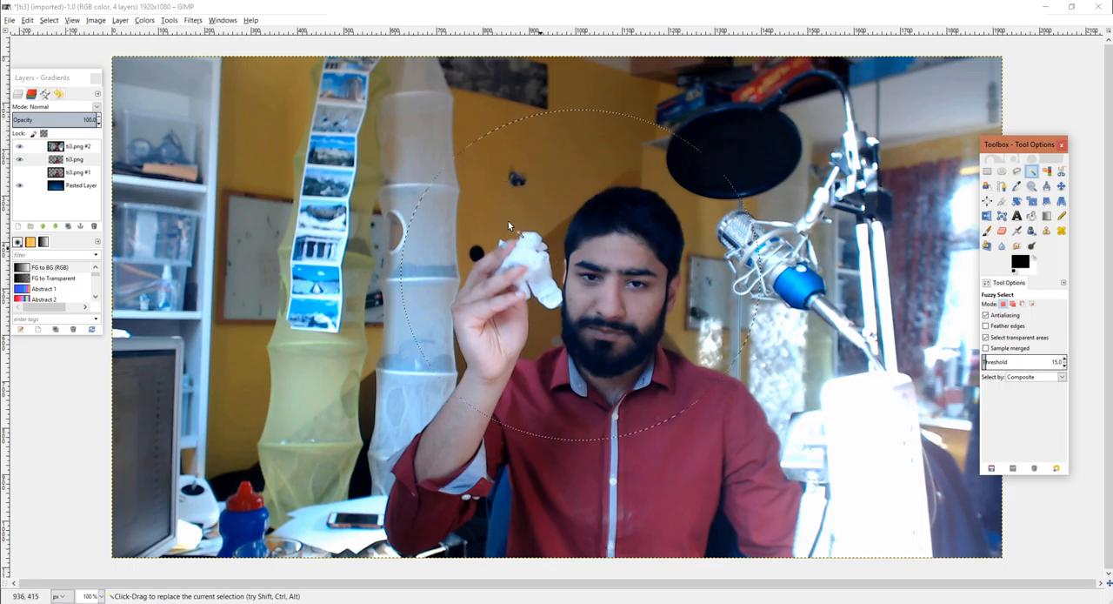
mouse_move(764, 157)
type("192")
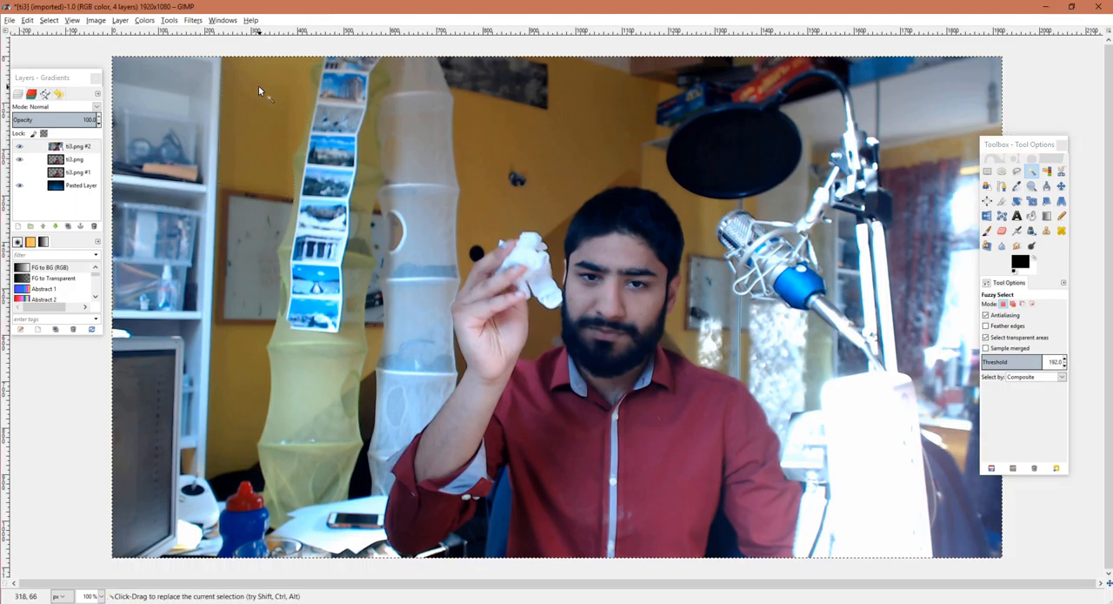
mouse_move(366, 174)
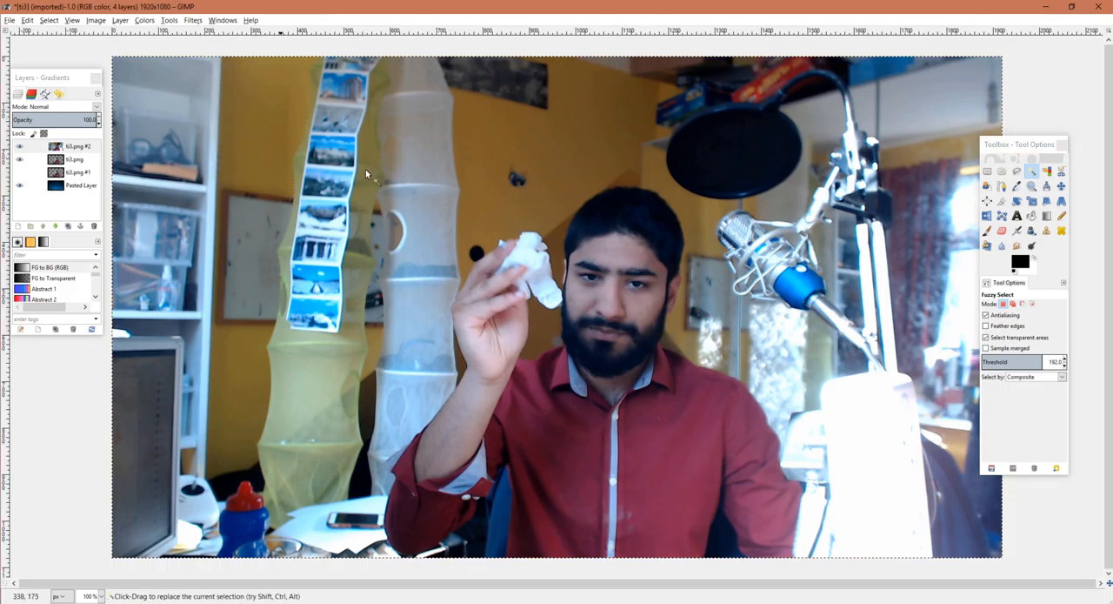
mouse_move(679, 204)
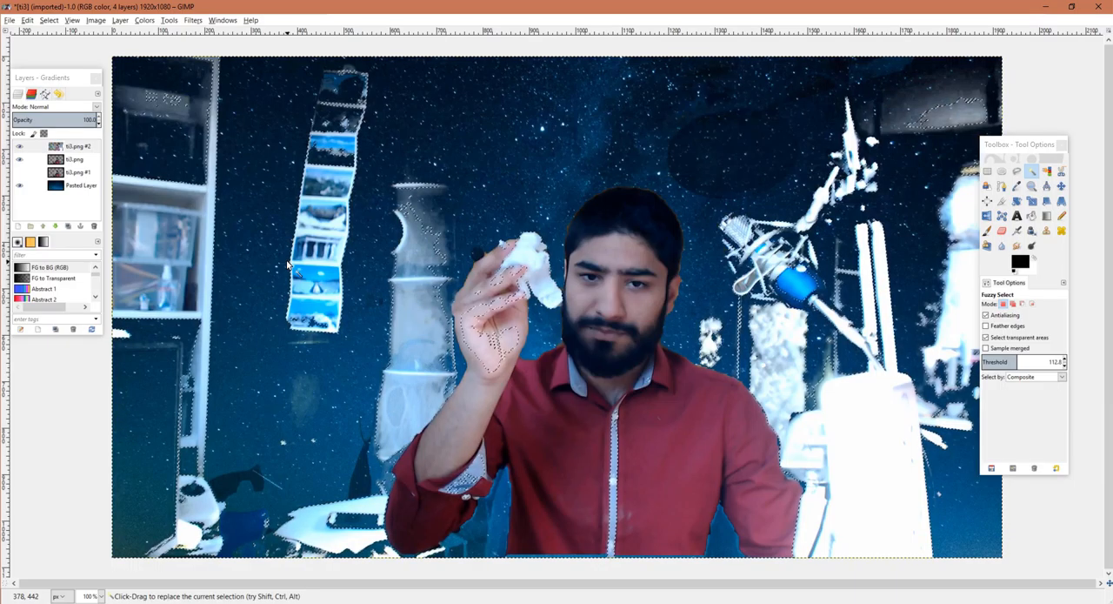
right_click(287, 265)
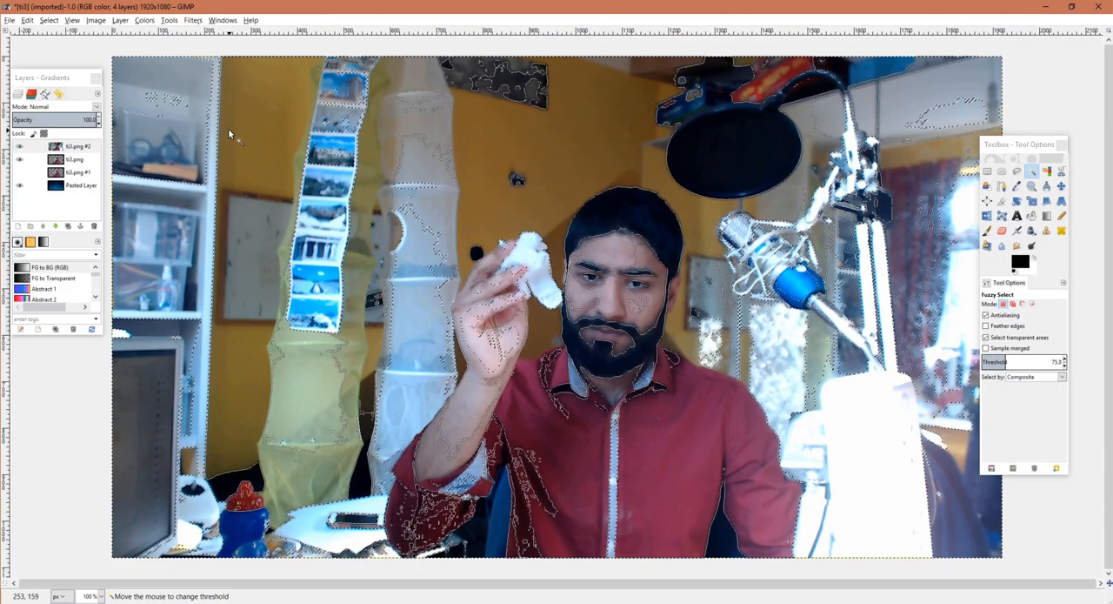
mouse_move(206, 138)
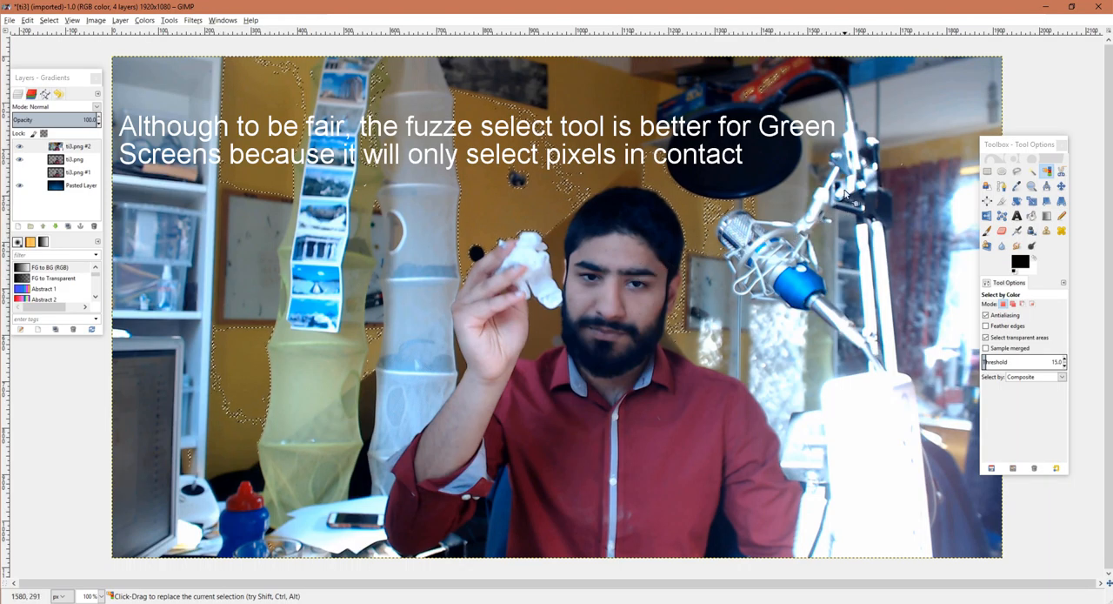
Return to Fuzzy Select to pick the yellow wall patches behind the man.
left_click(1043, 172)
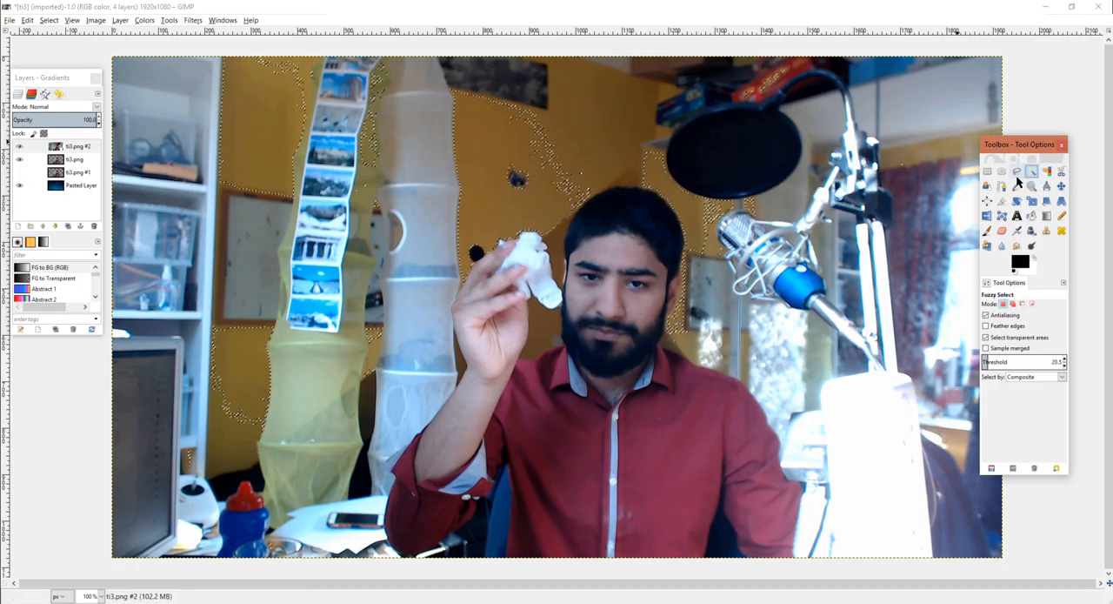
mouse_move(1016, 171)
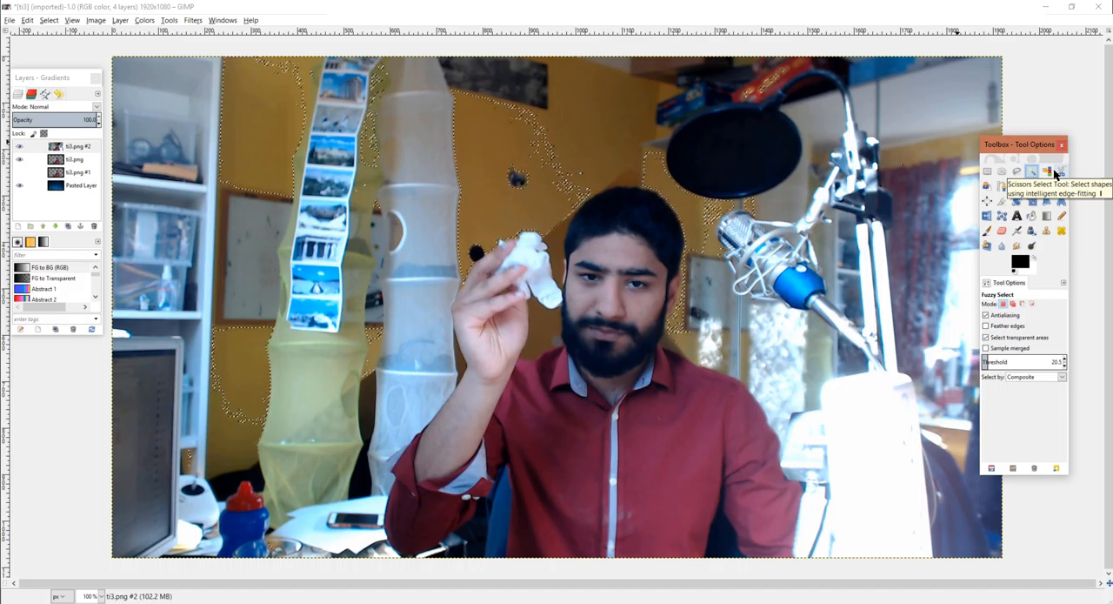
Trace the man's arm, hand, paper and head with Intelligent Scissors and convert to a selection.
left_click(1059, 171)
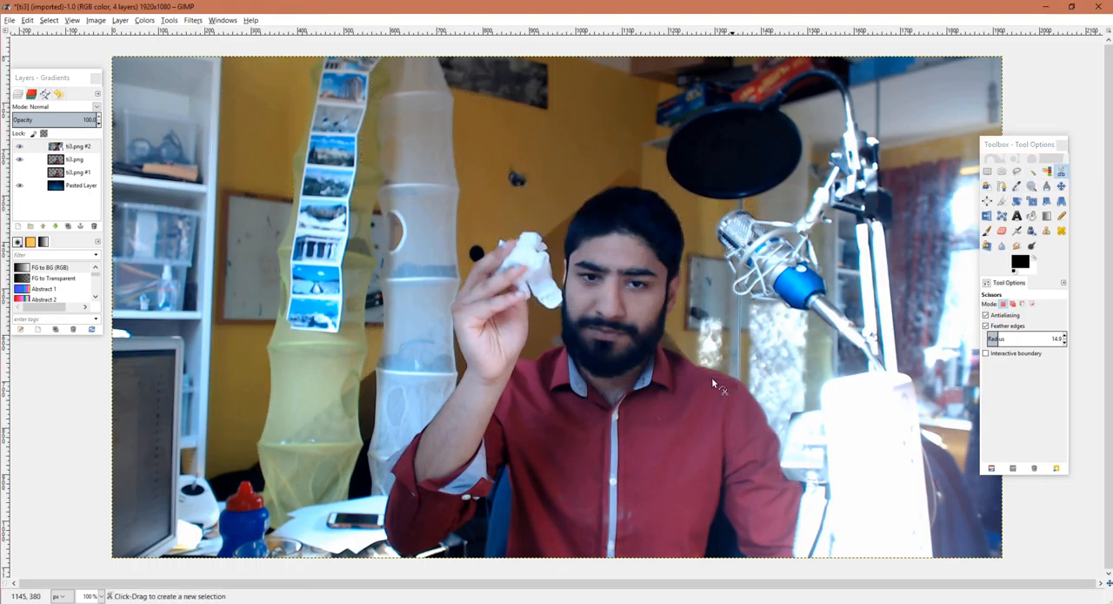
mouse_move(417, 544)
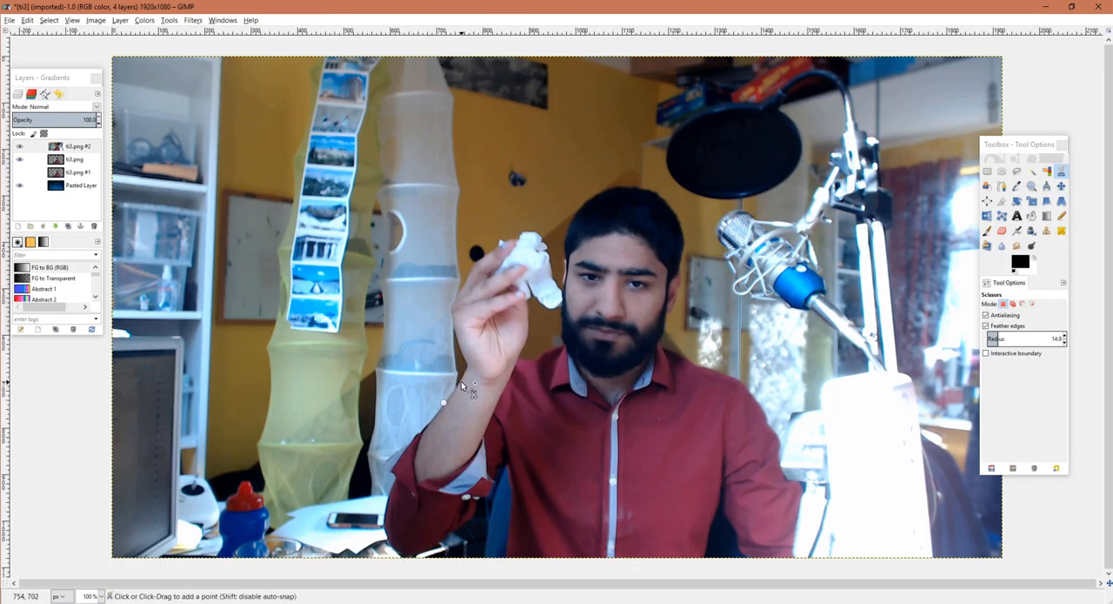
left_click(461, 382)
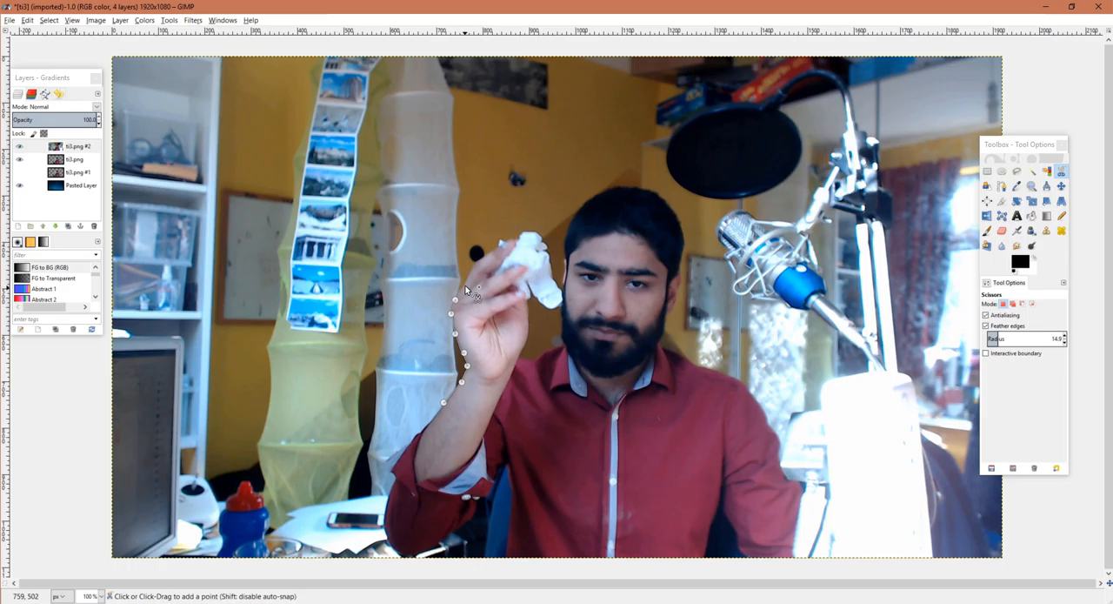
left_click(487, 260)
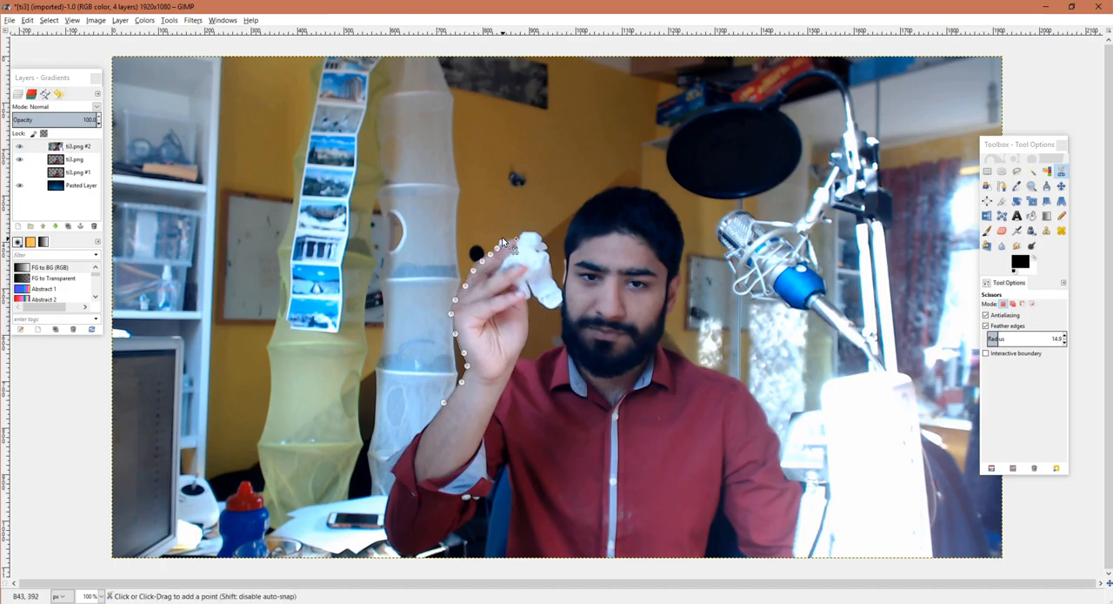
left_click(513, 241)
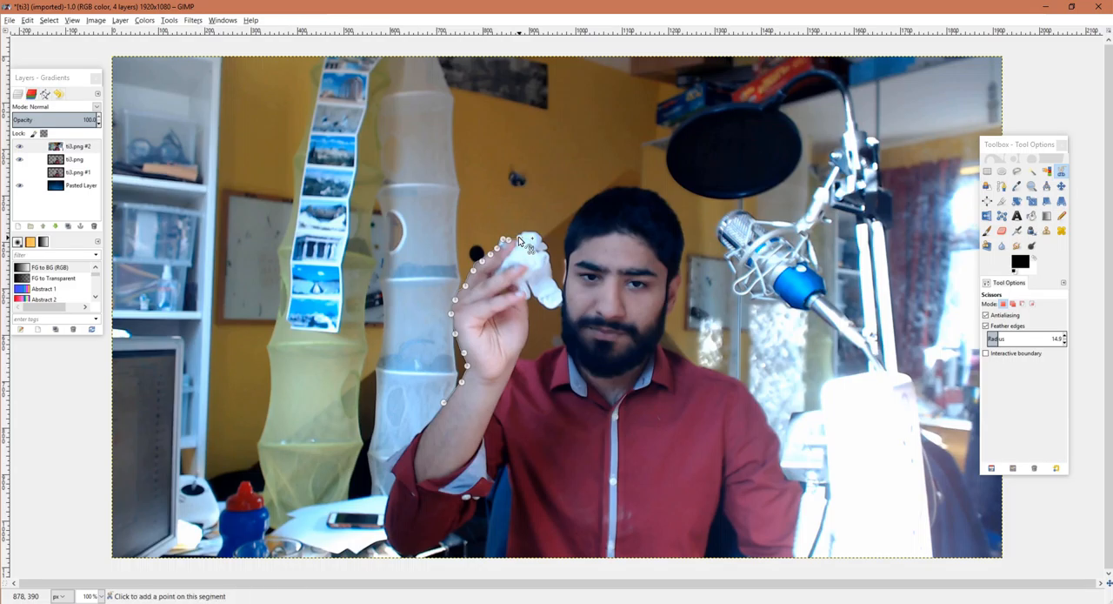
left_click(529, 237)
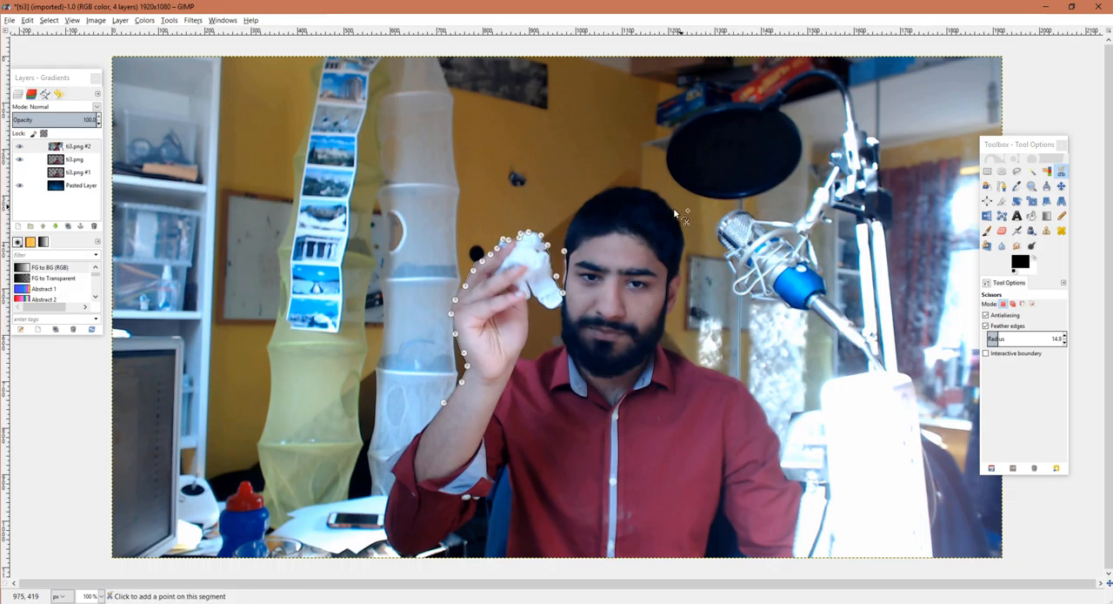
left_click(625, 189)
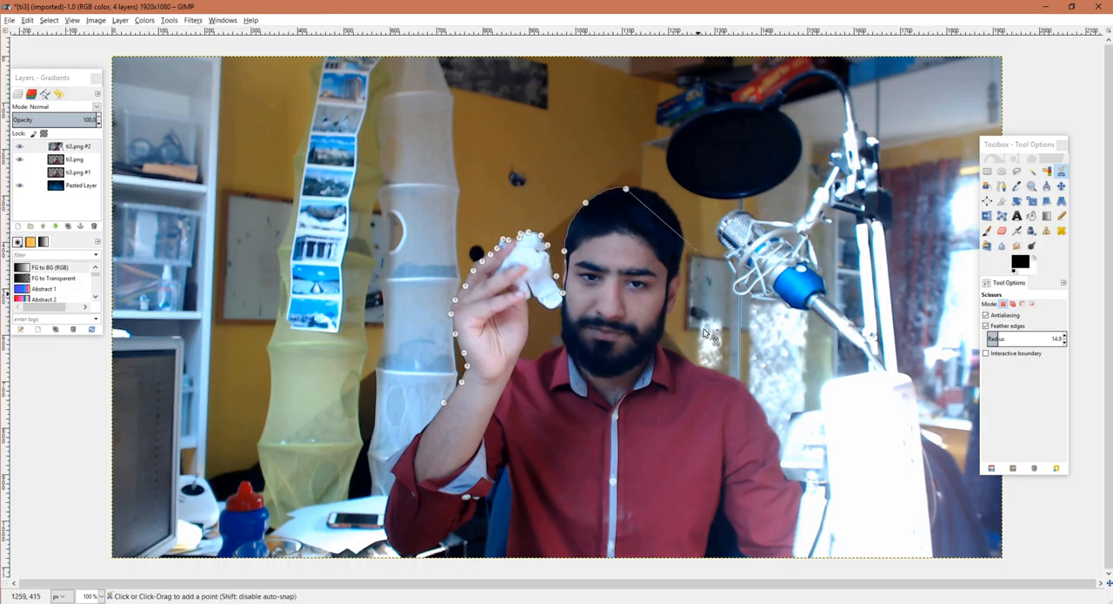
left_click(743, 413)
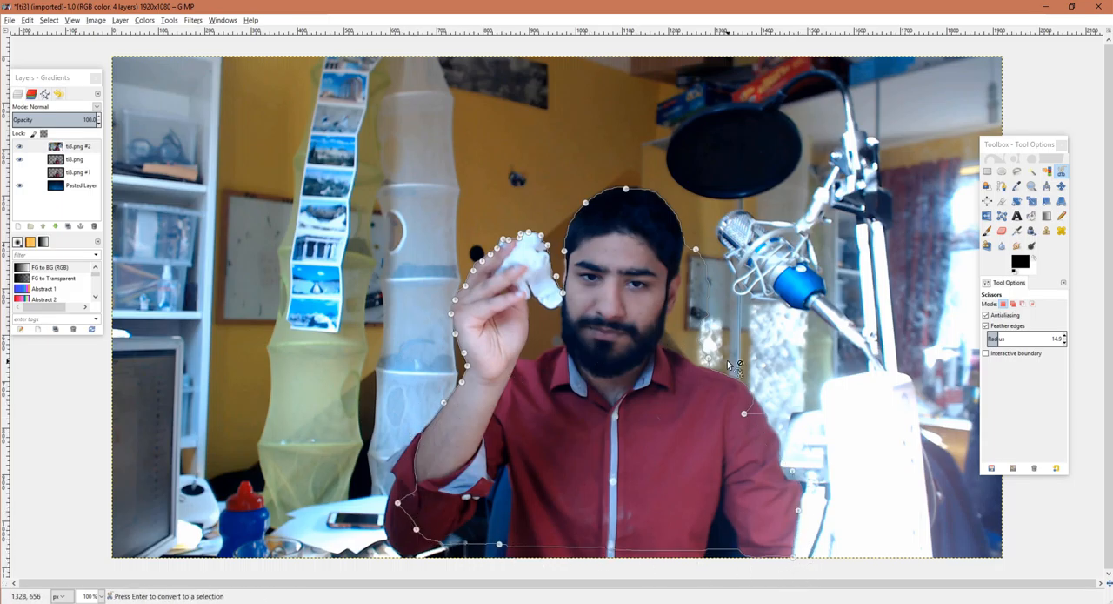
key("Return")
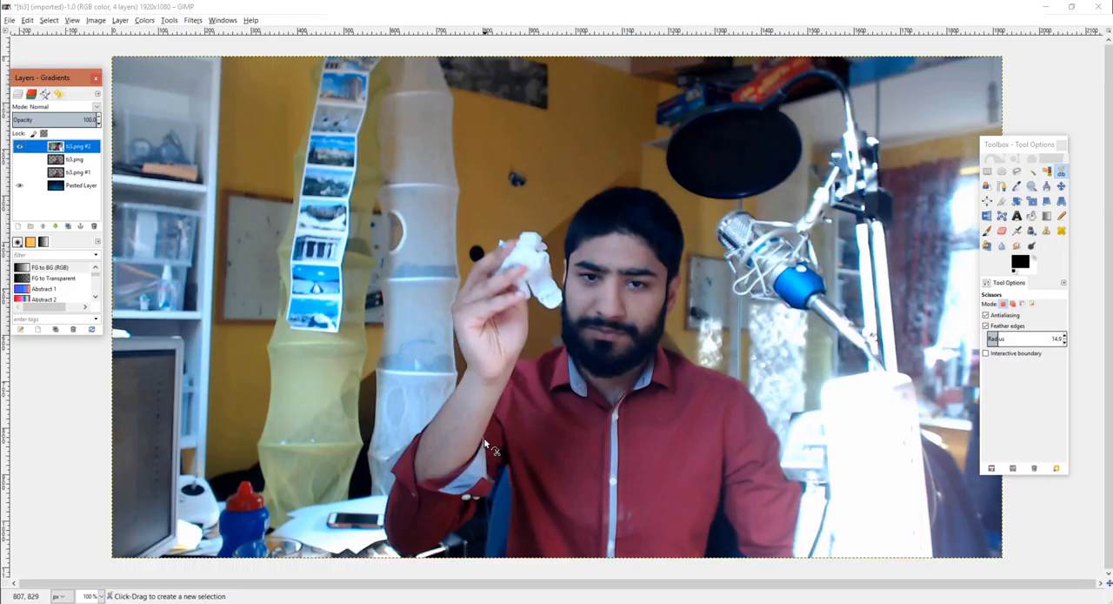
mouse_move(483, 444)
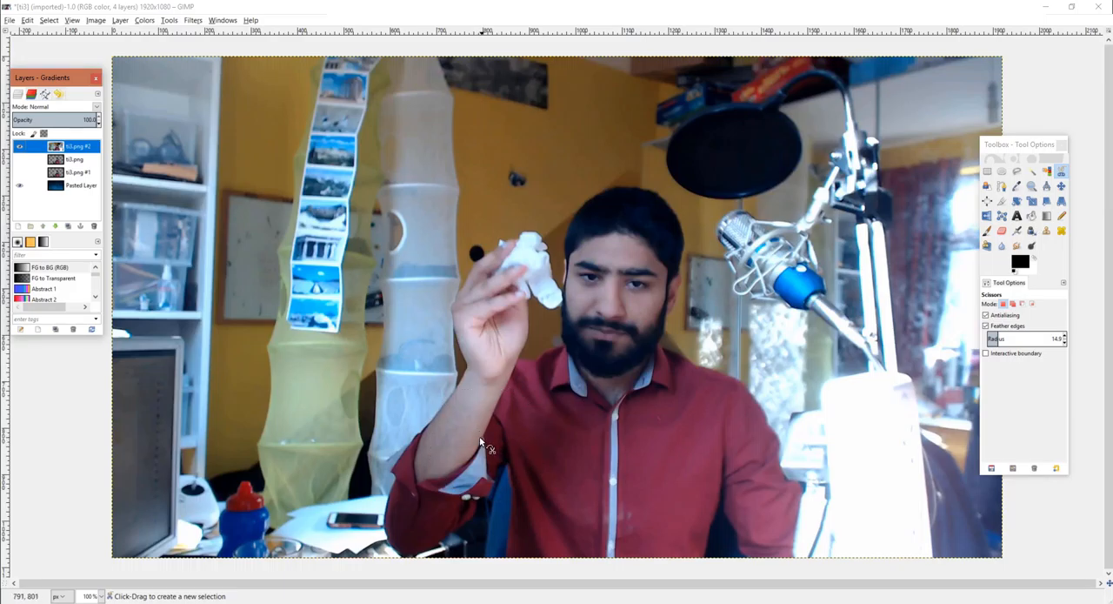
mouse_move(495, 444)
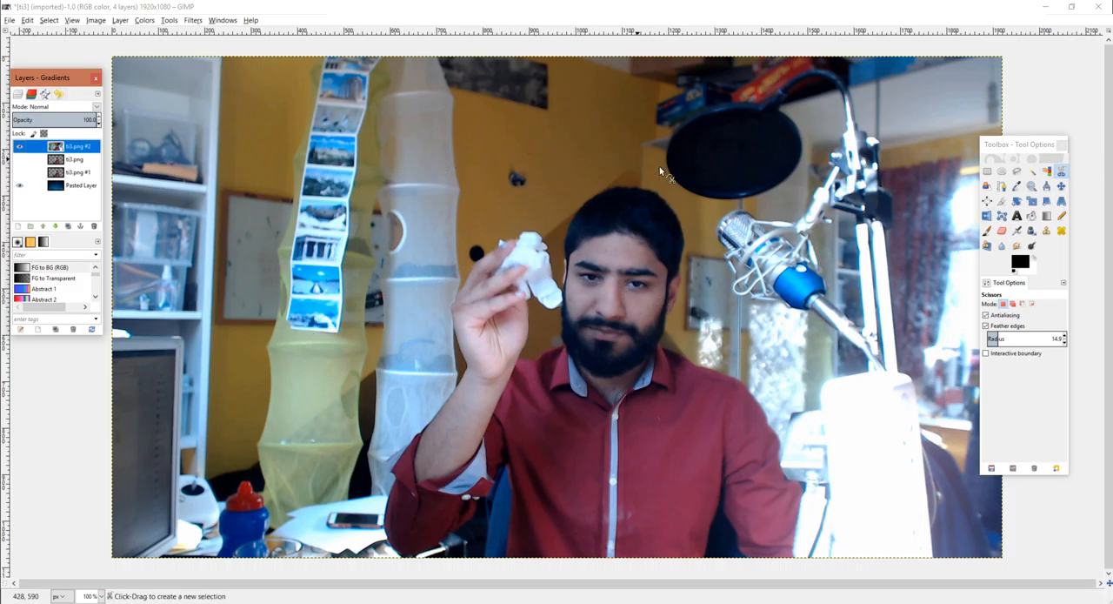
mouse_move(373, 297)
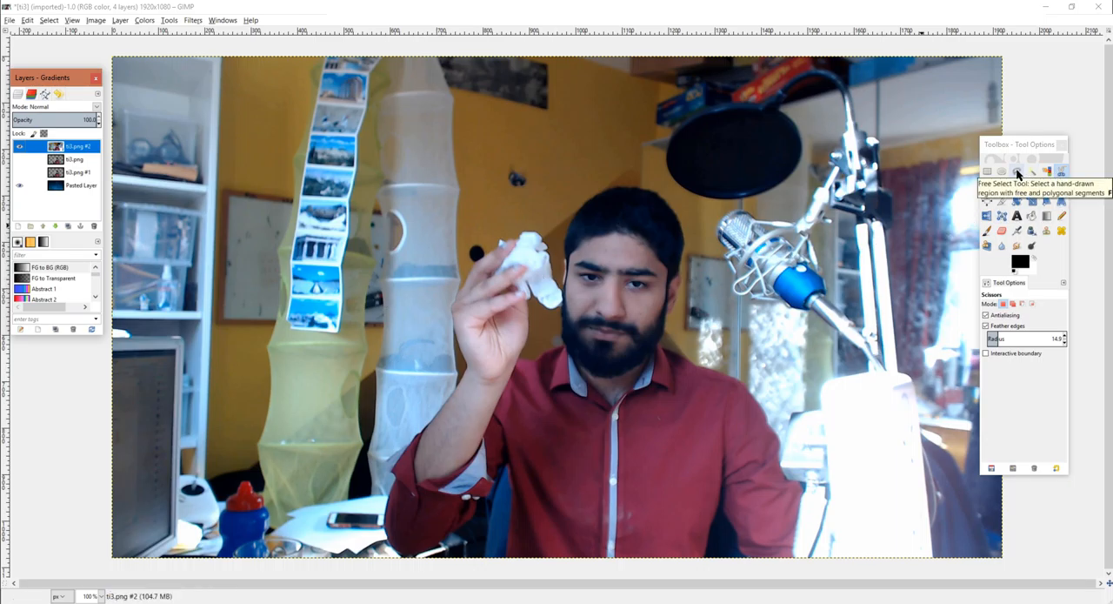
mouse_move(613, 359)
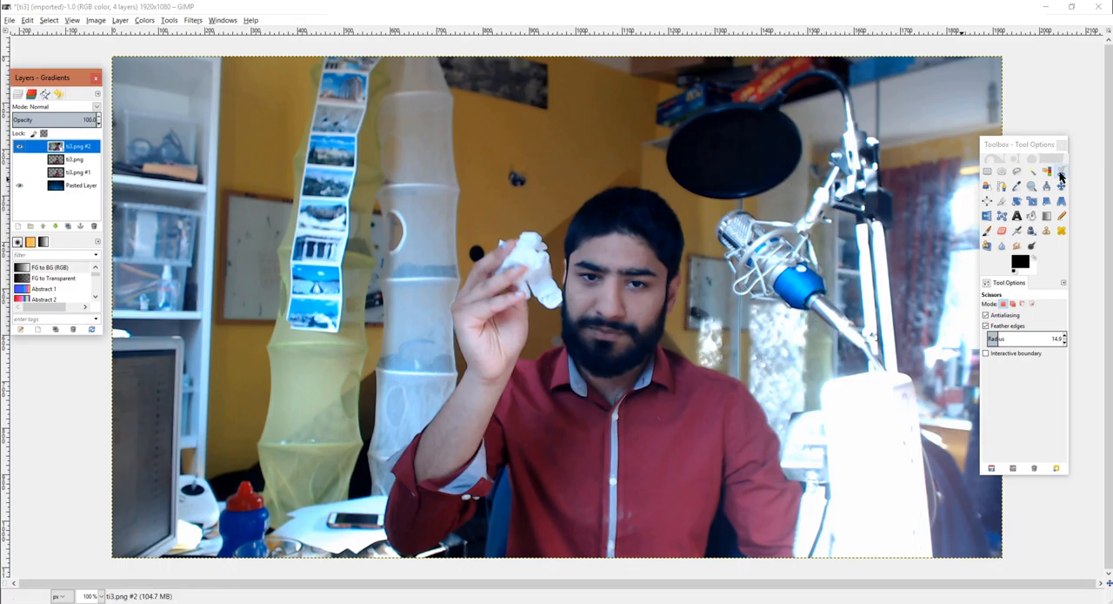
Start a Free Select outline over the top of the head, hairline and tissue edge.
left_click(1016, 171)
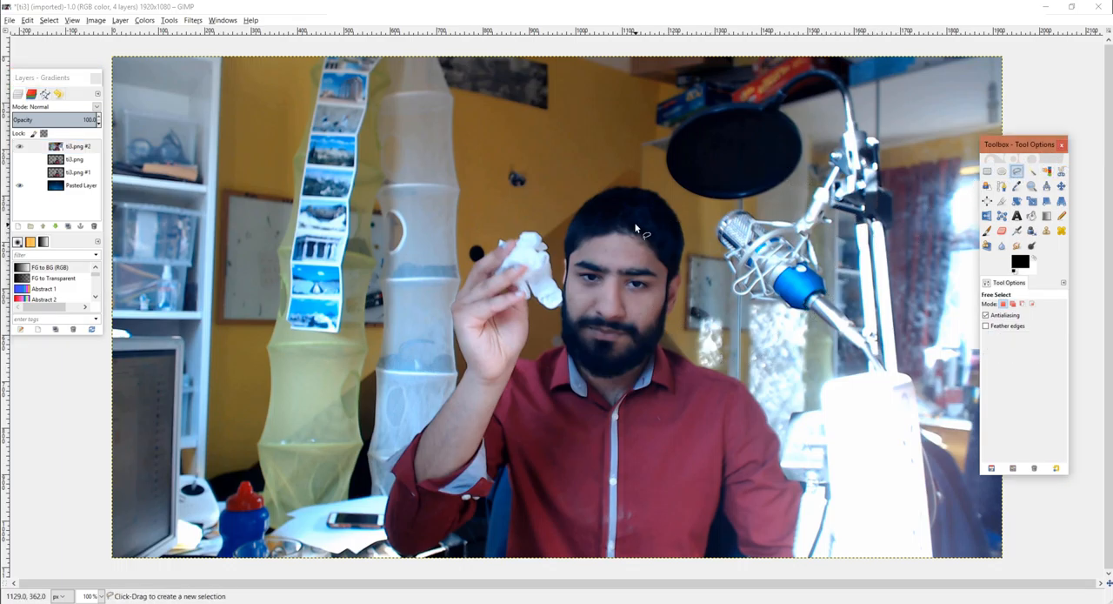
mouse_move(639, 193)
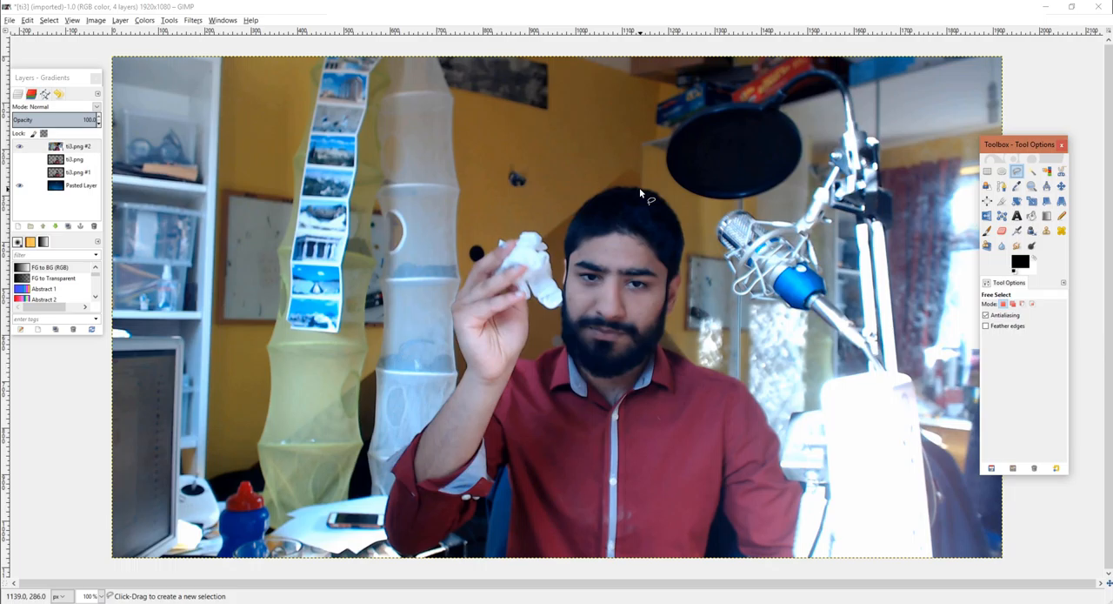
mouse_move(632, 227)
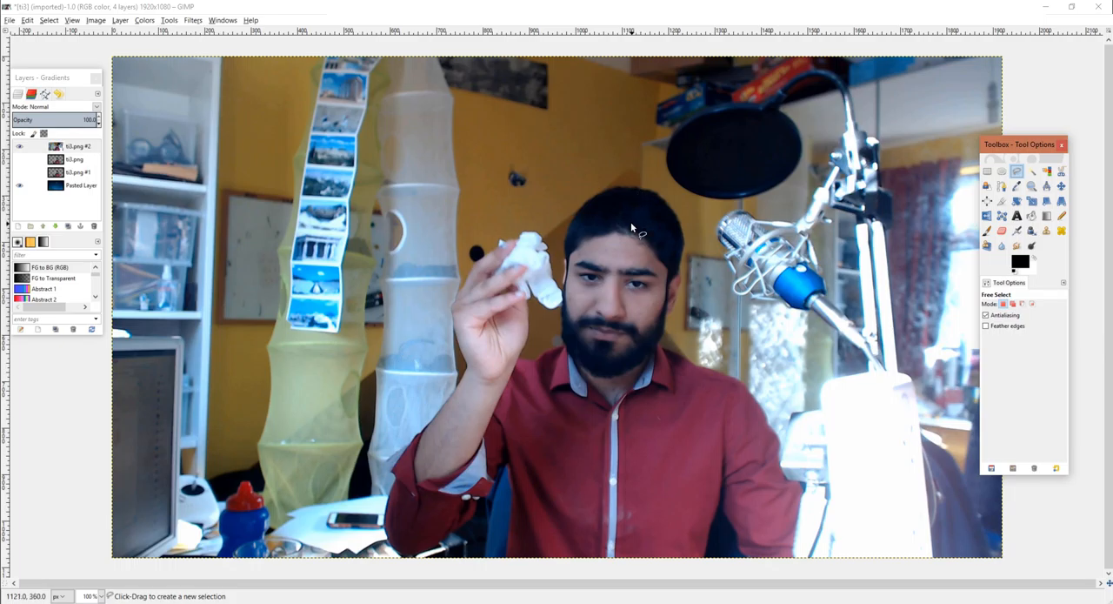
mouse_move(627, 189)
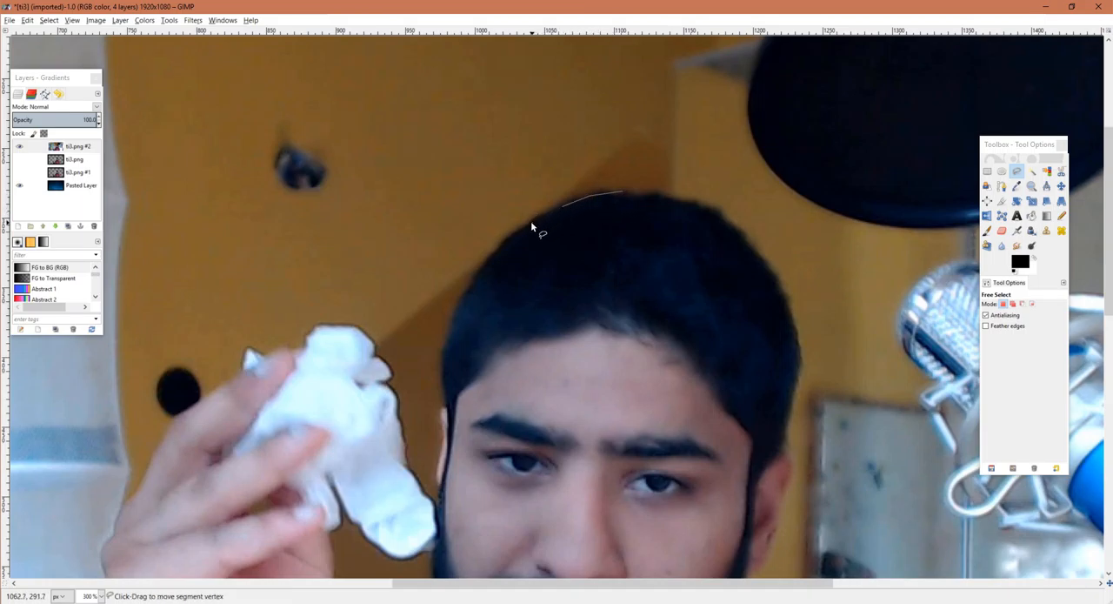
left_click(526, 222)
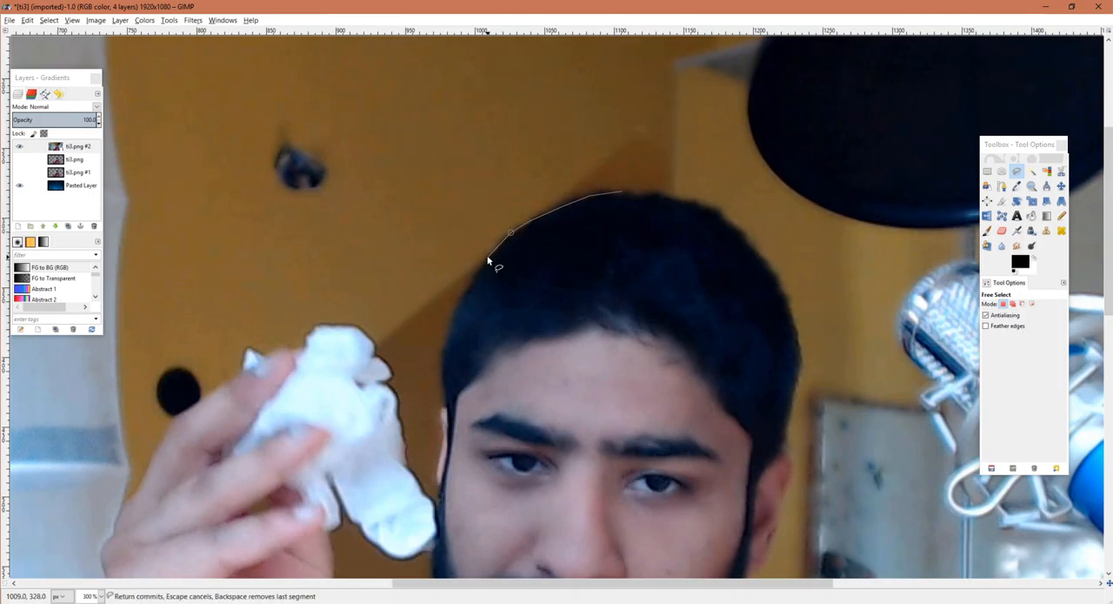
left_click(470, 285)
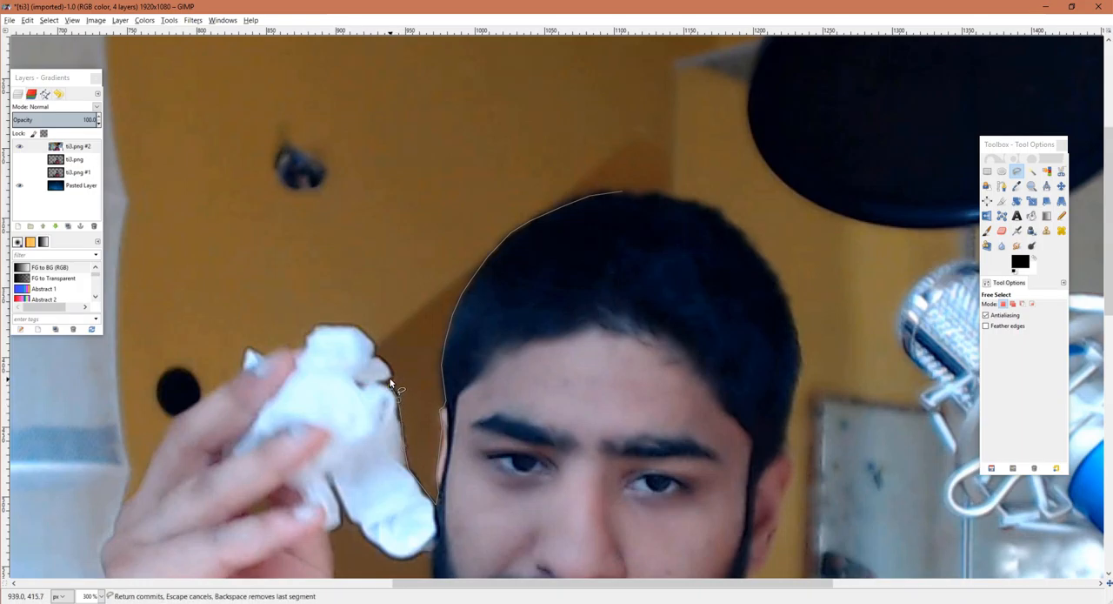
mouse_move(382, 361)
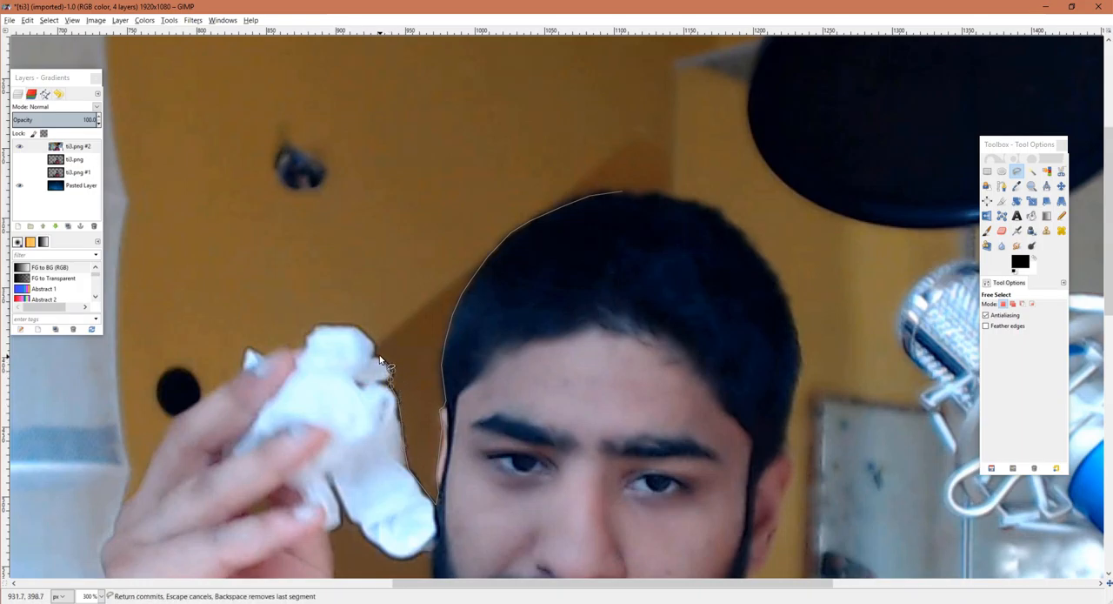
mouse_move(374, 346)
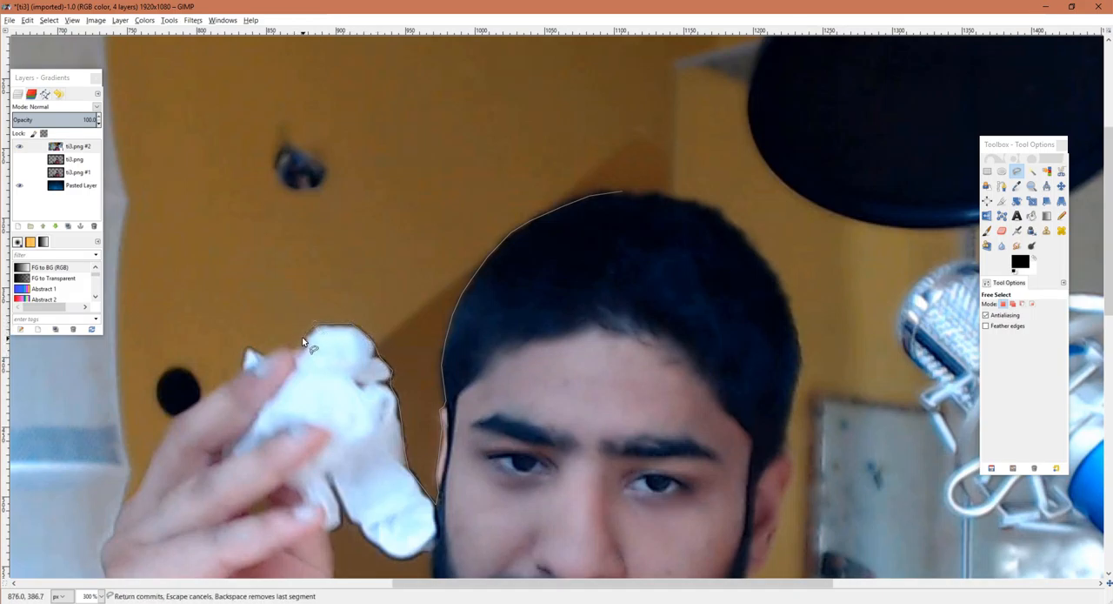
left_click(248, 374)
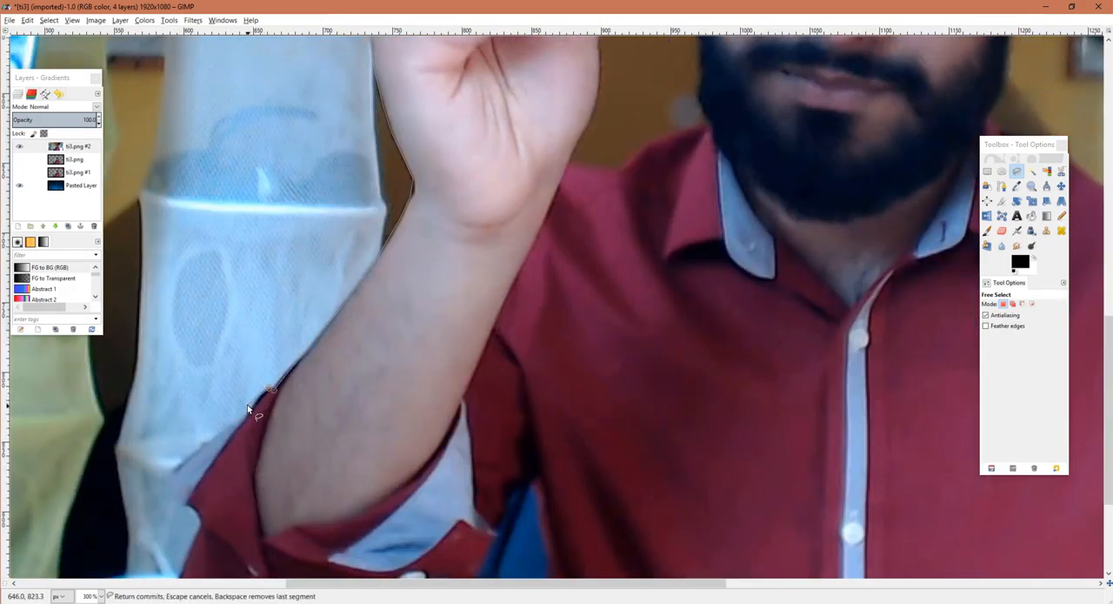
Extend the outline along the raised arm, sleeve bottom, cuff buttons and chair edge.
left_click(198, 479)
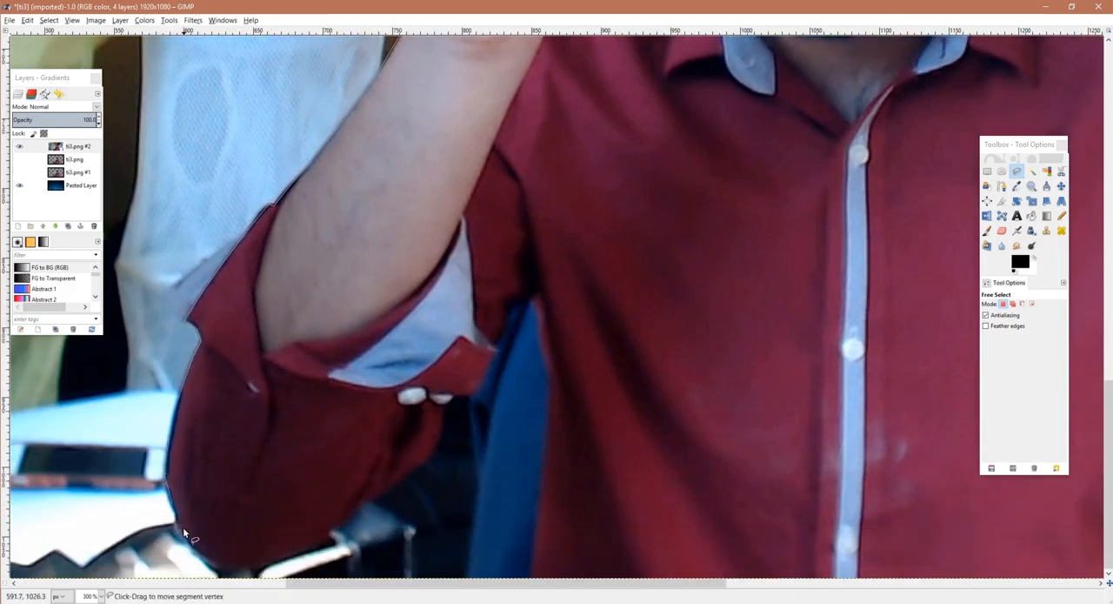
left_click(359, 509)
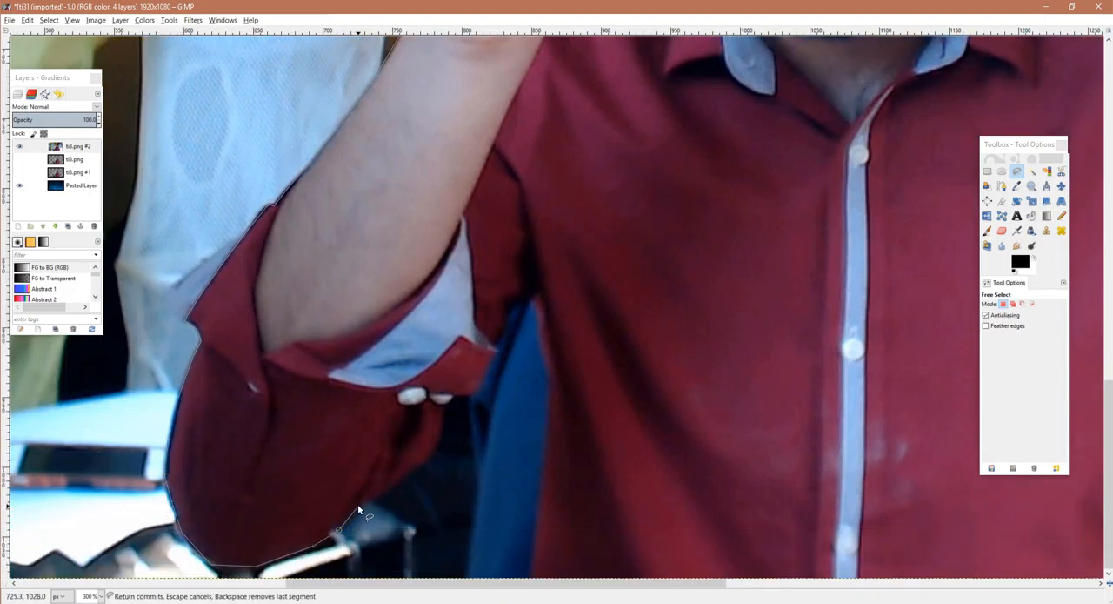
left_click(446, 405)
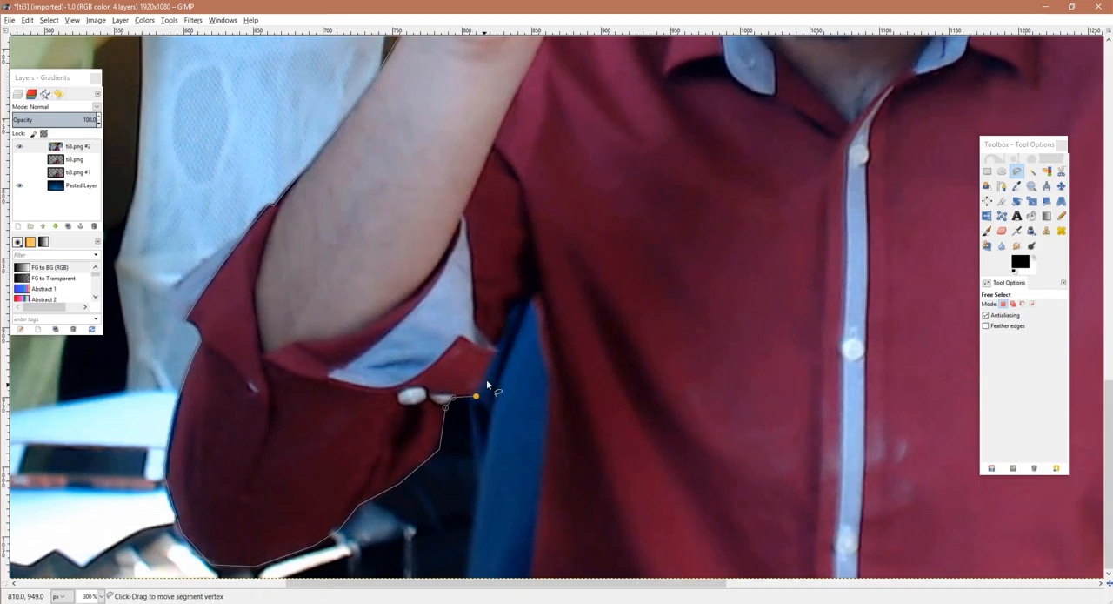
left_click(544, 364)
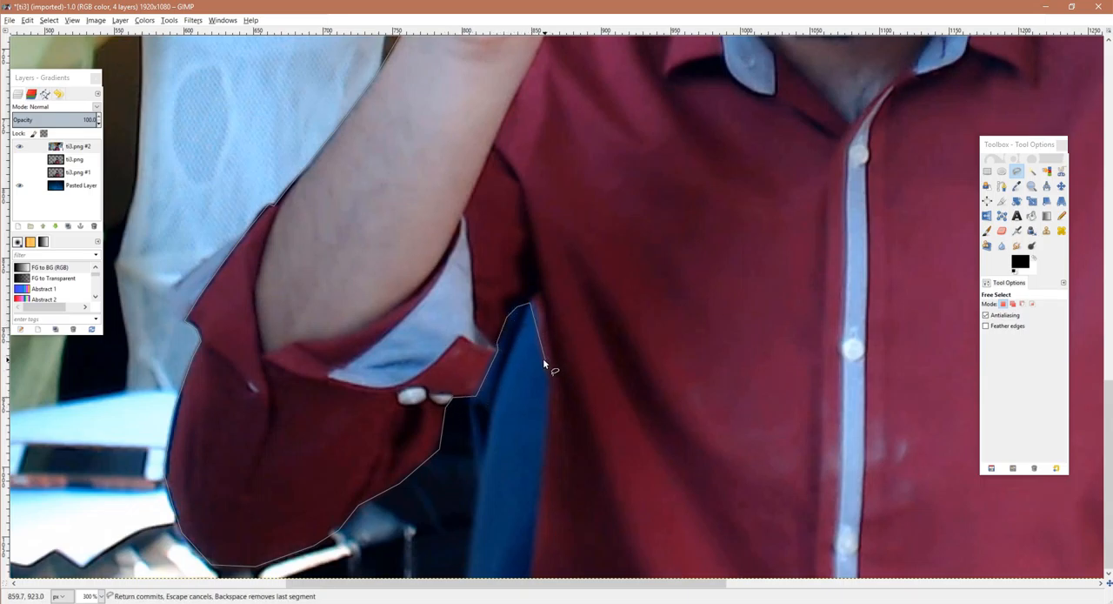
left_click(535, 574)
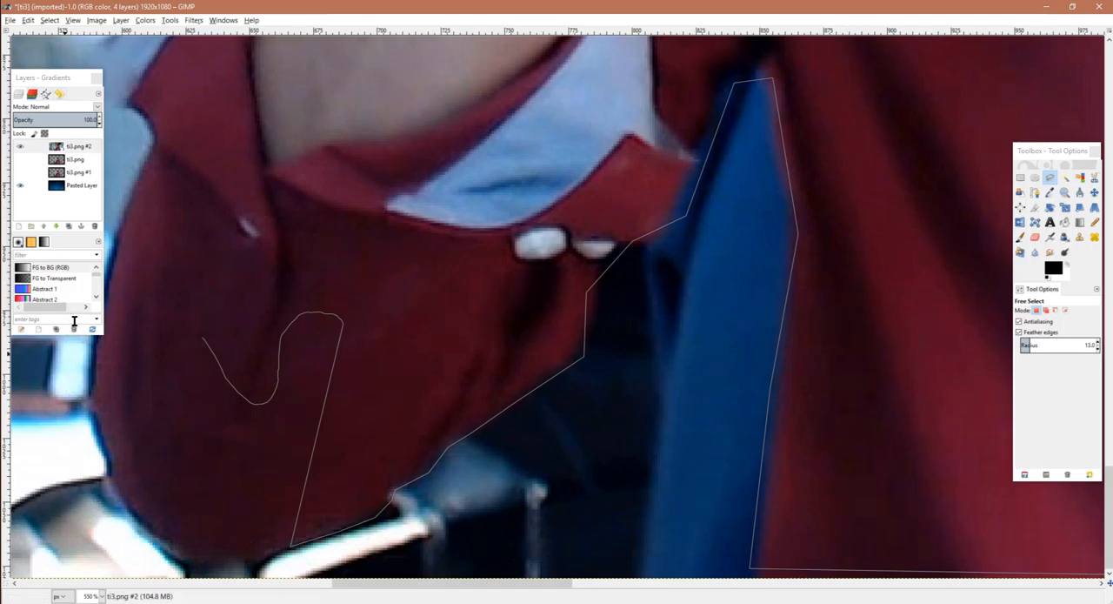
left_click(337, 315)
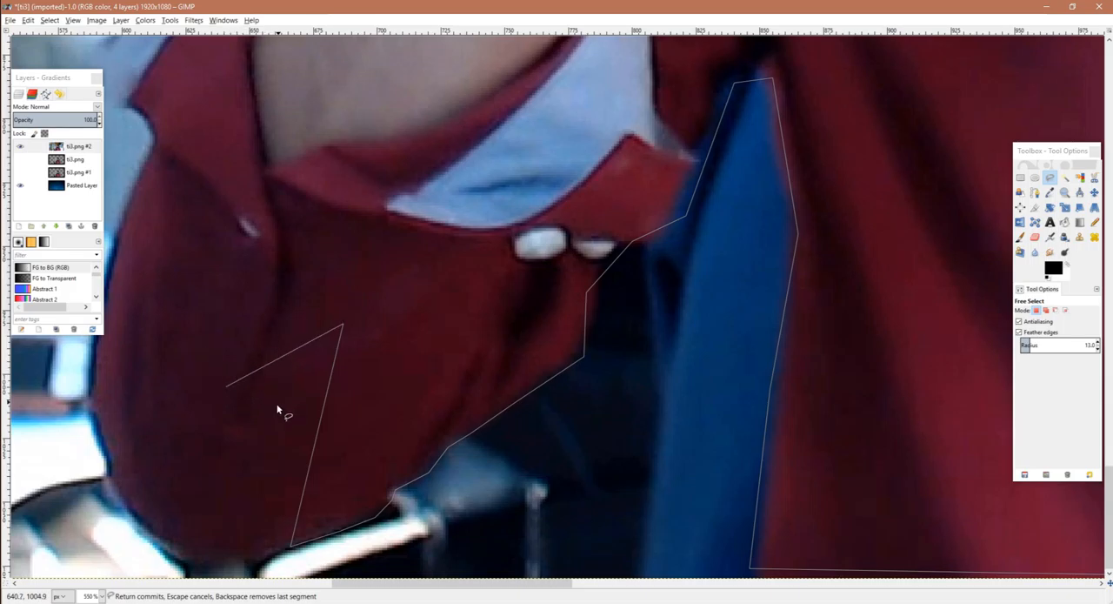
Add outline points along the shirt sleeve and the arm's edge.
left_click(289, 545)
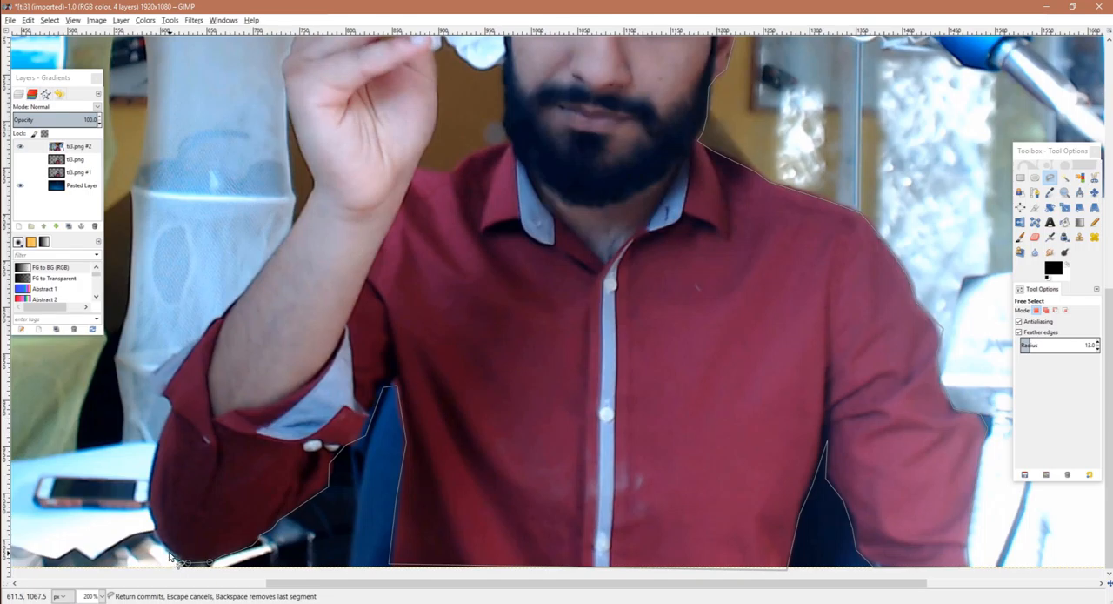
mouse_move(165, 535)
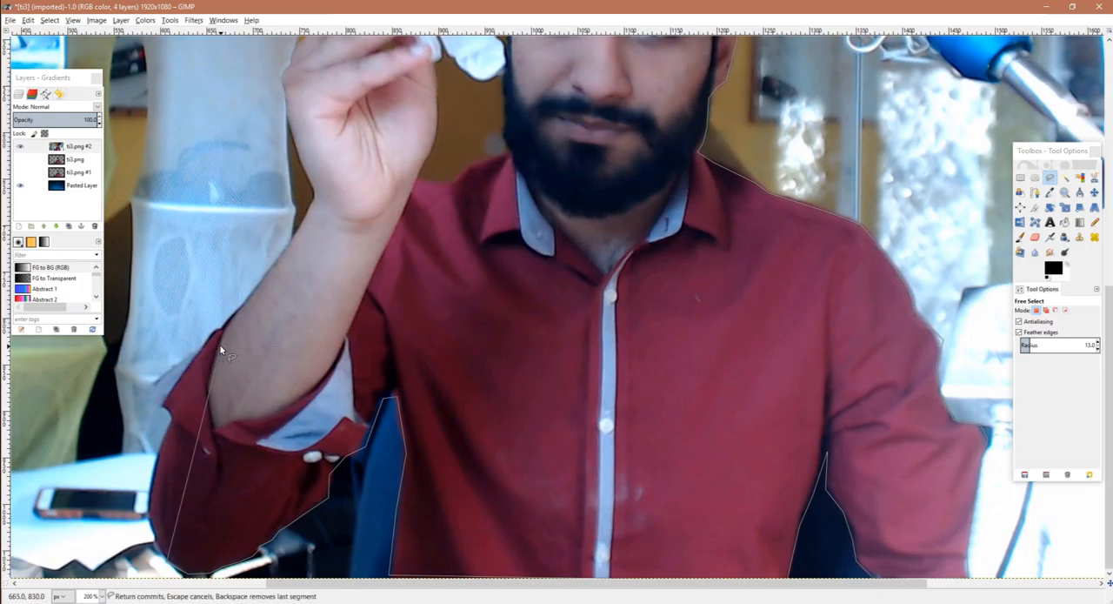
left_click(166, 548)
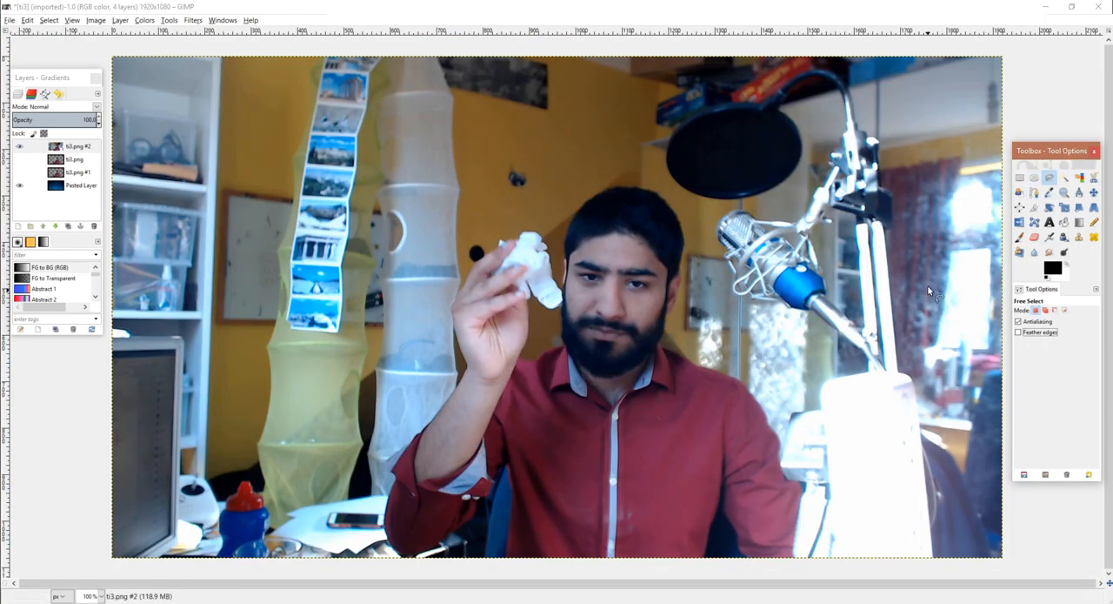
mouse_move(1006, 177)
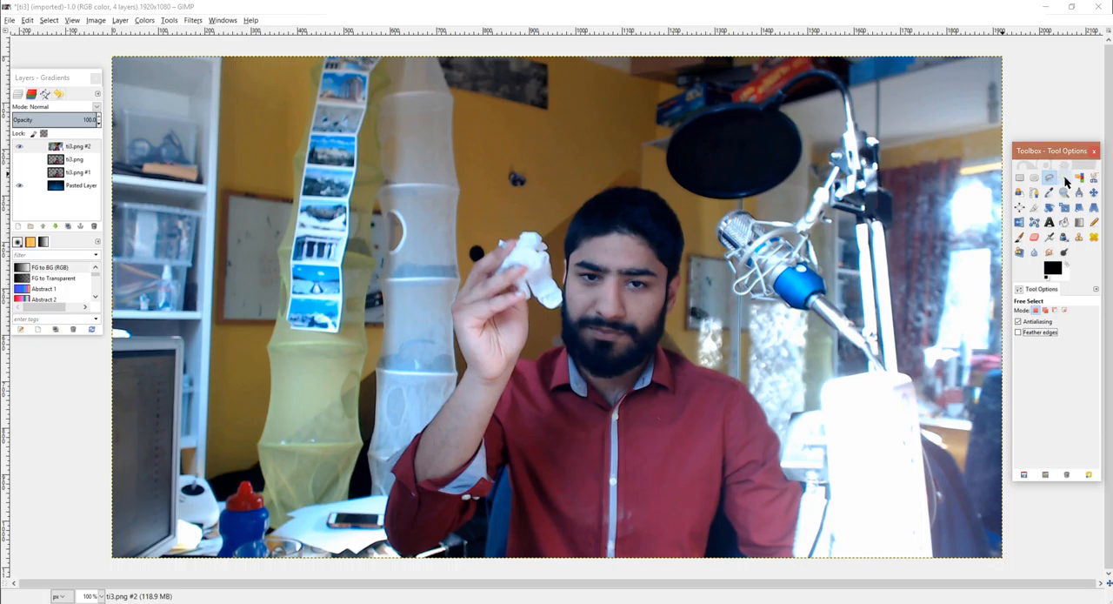
Reselect Free Select, dismiss the Edit menu, and start a new outline near the head.
left_click(1050, 178)
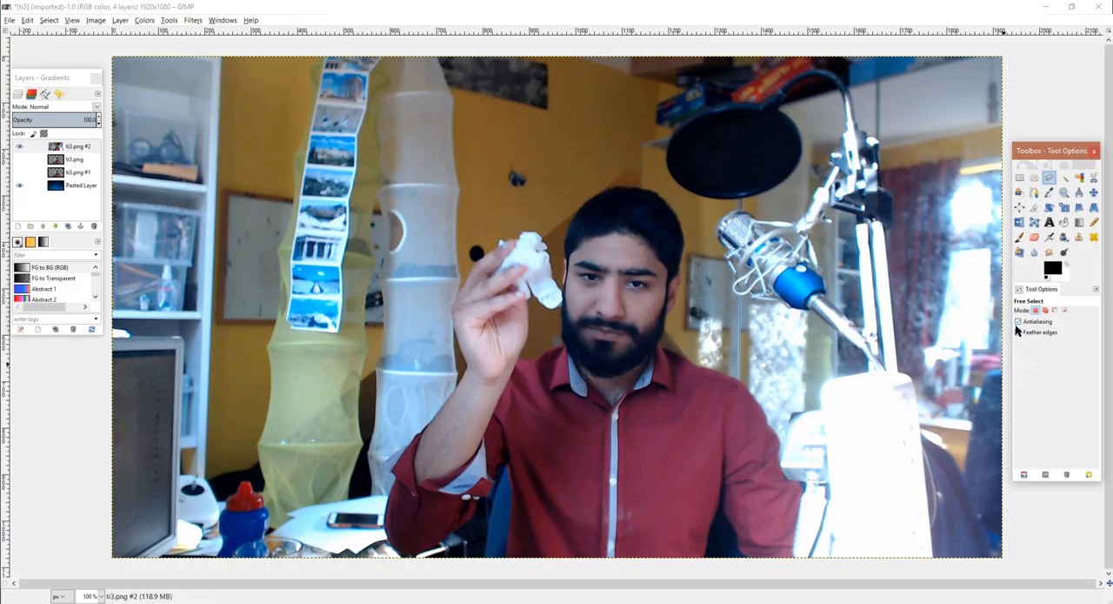
mouse_move(741, 212)
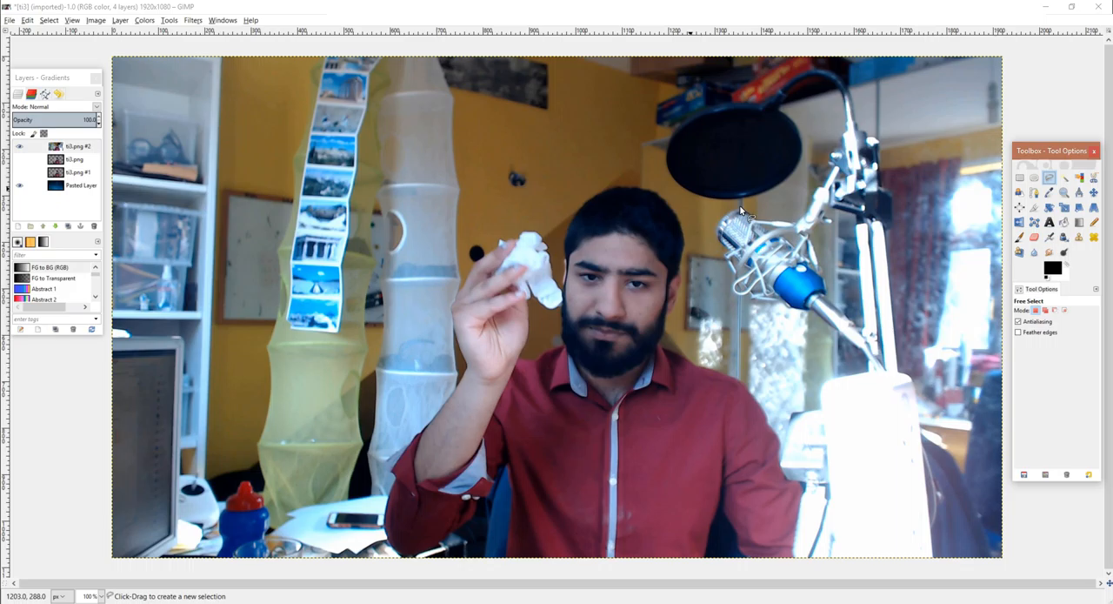
mouse_move(387, 190)
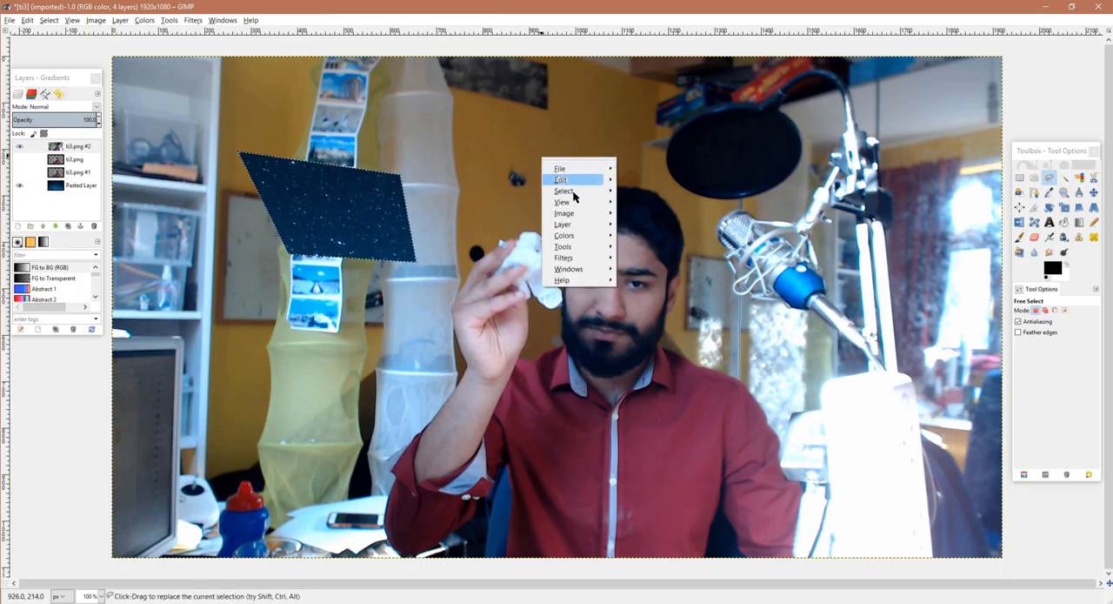
left_click(635, 208)
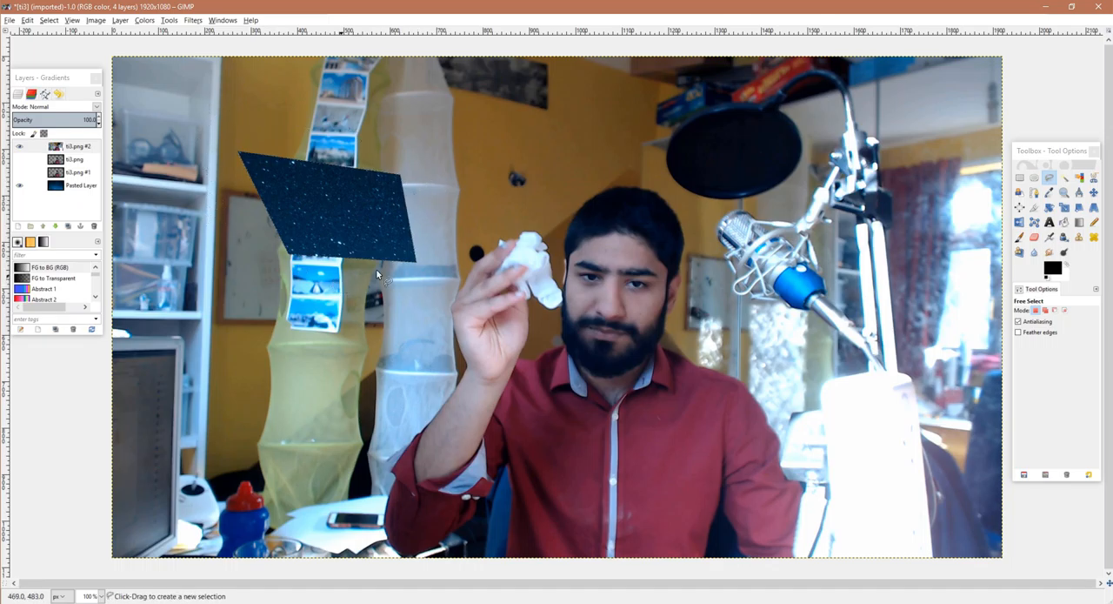
left_click(1019, 333)
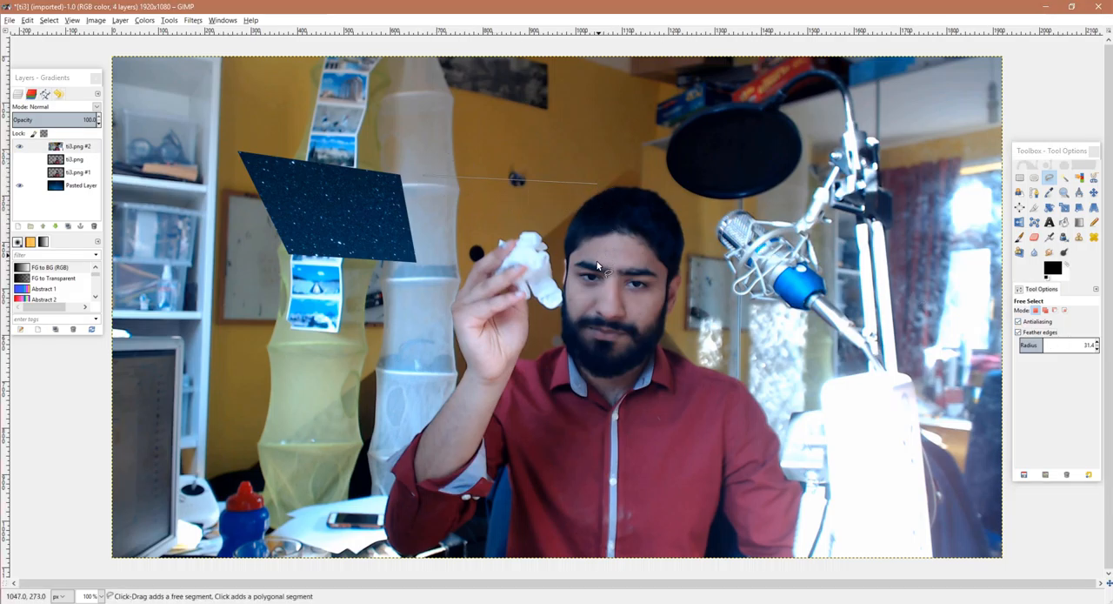
left_click(422, 178)
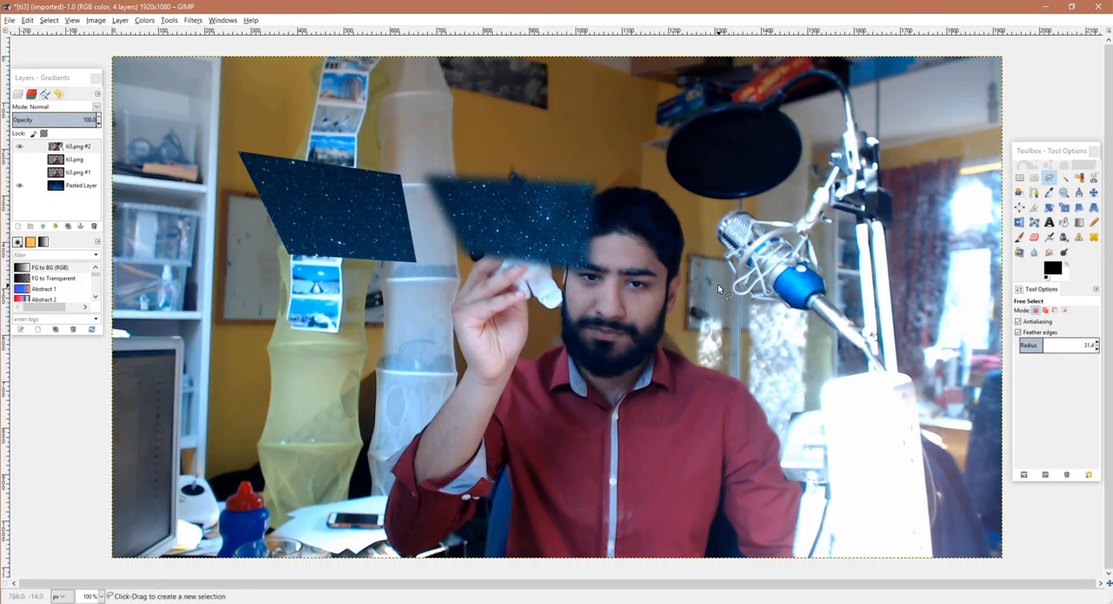
mouse_move(746, 271)
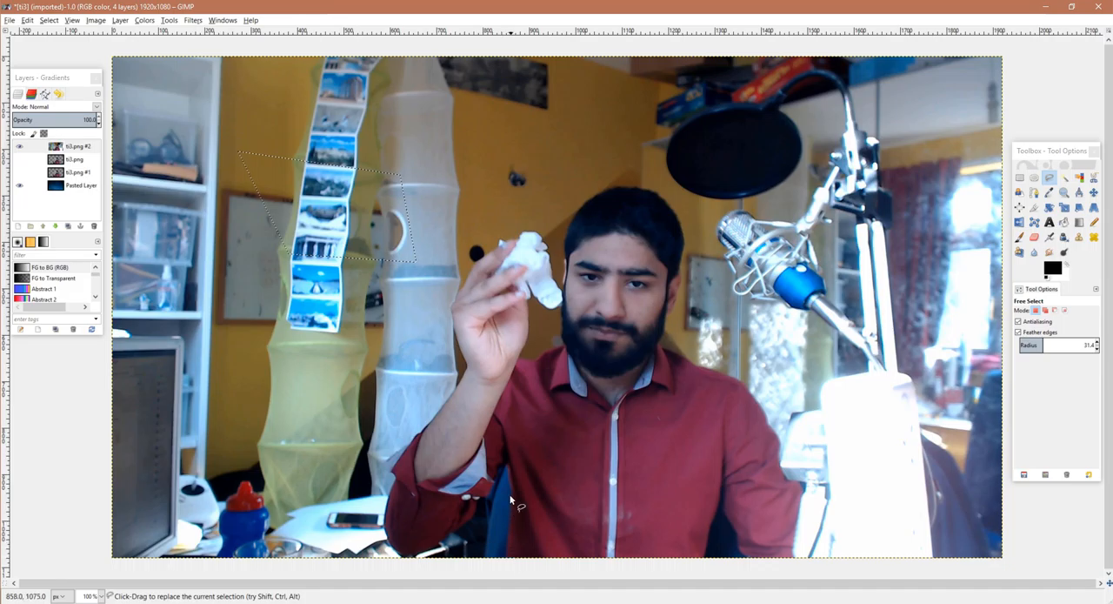
mouse_move(466, 264)
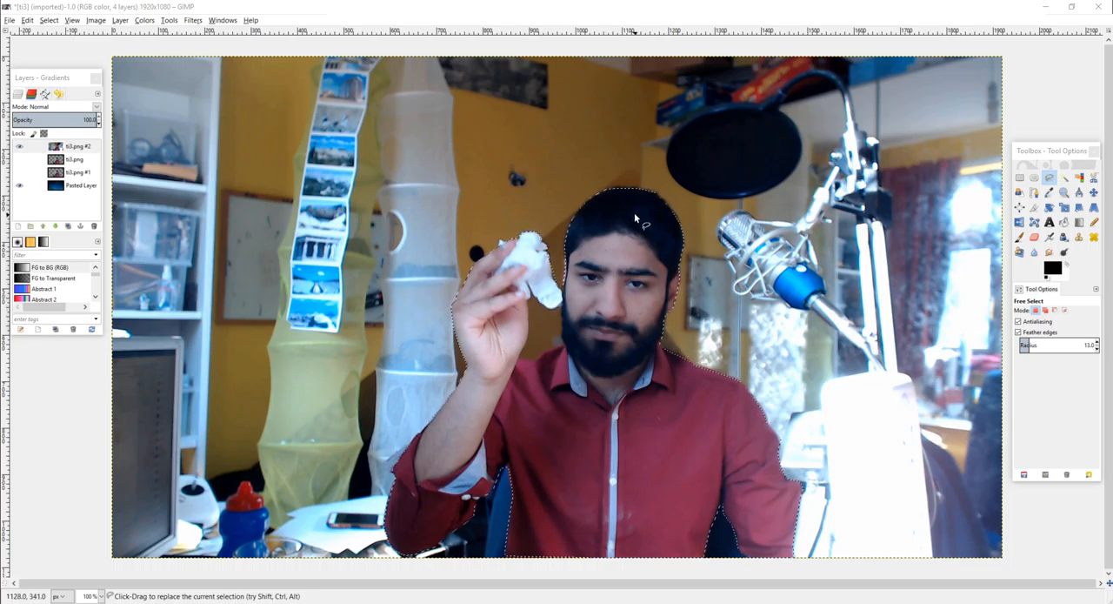
mouse_move(676, 203)
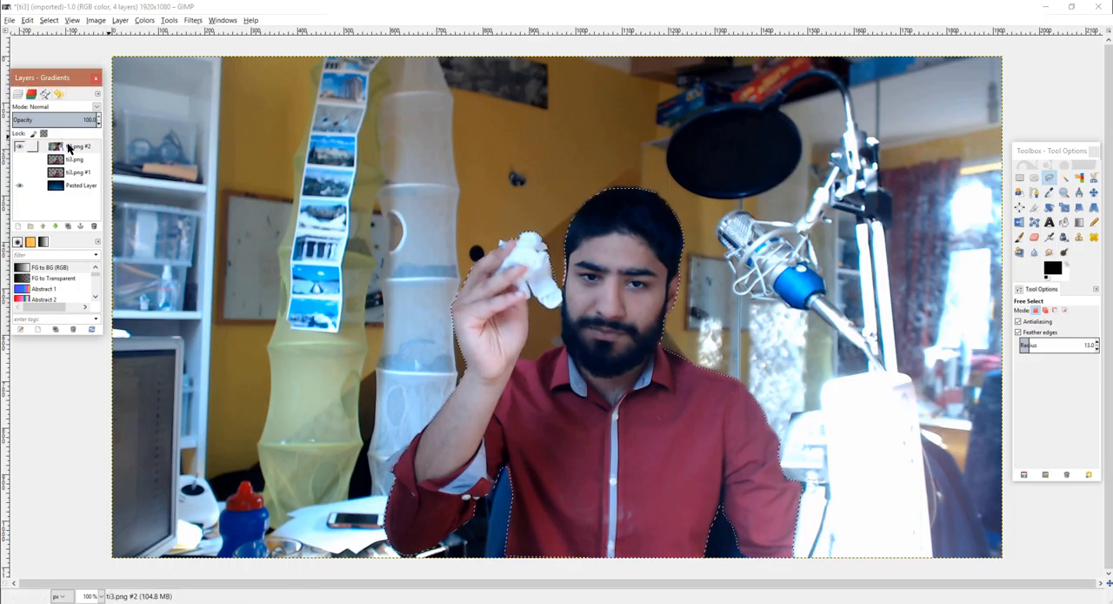
Make the top ti3.png #2 photo layer active in the Layers panel.
left_click(74, 146)
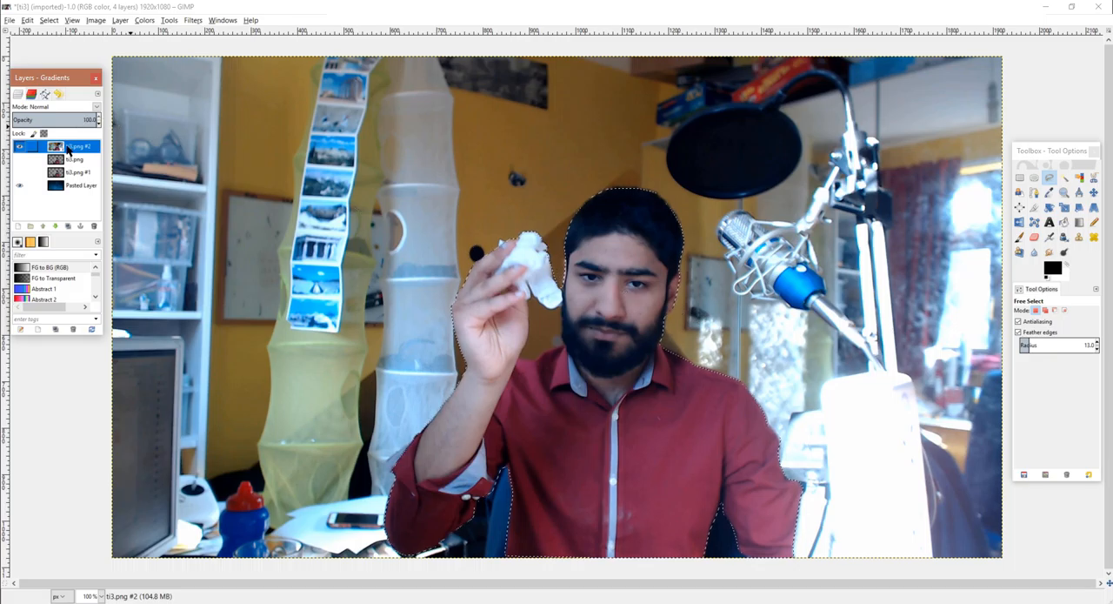
left_click(78, 185)
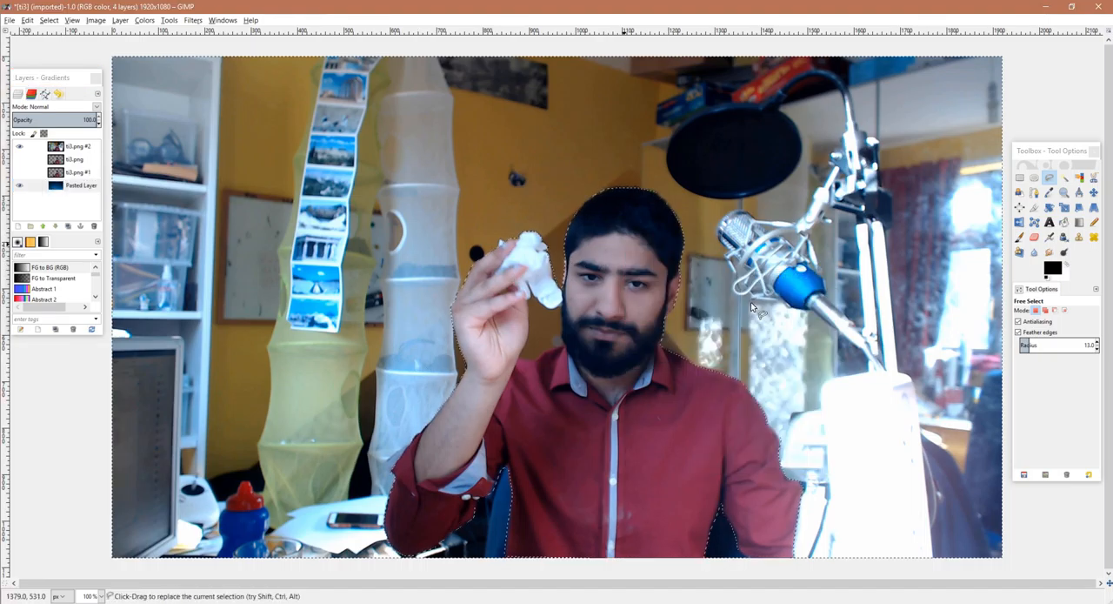
mouse_move(613, 211)
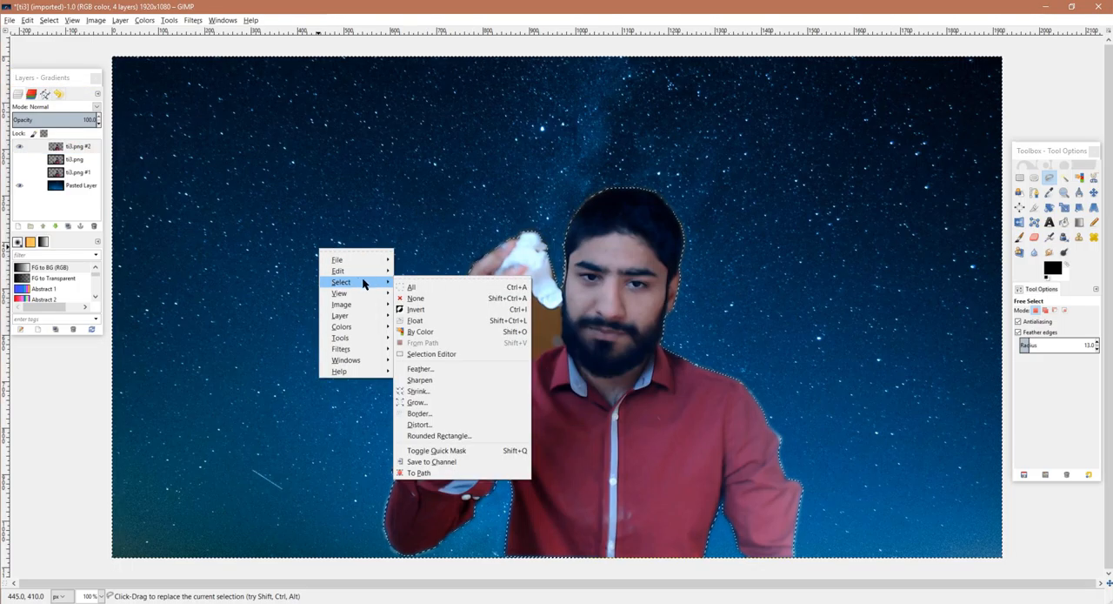
Deselect everything after deleting the room background around the man.
left_click(415, 297)
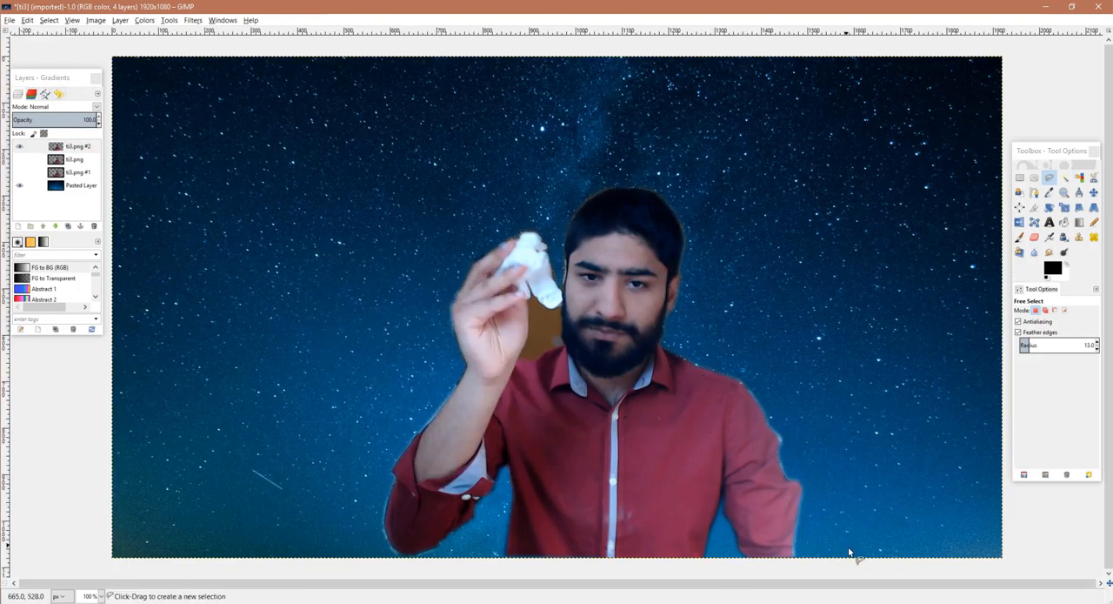
mouse_move(417, 342)
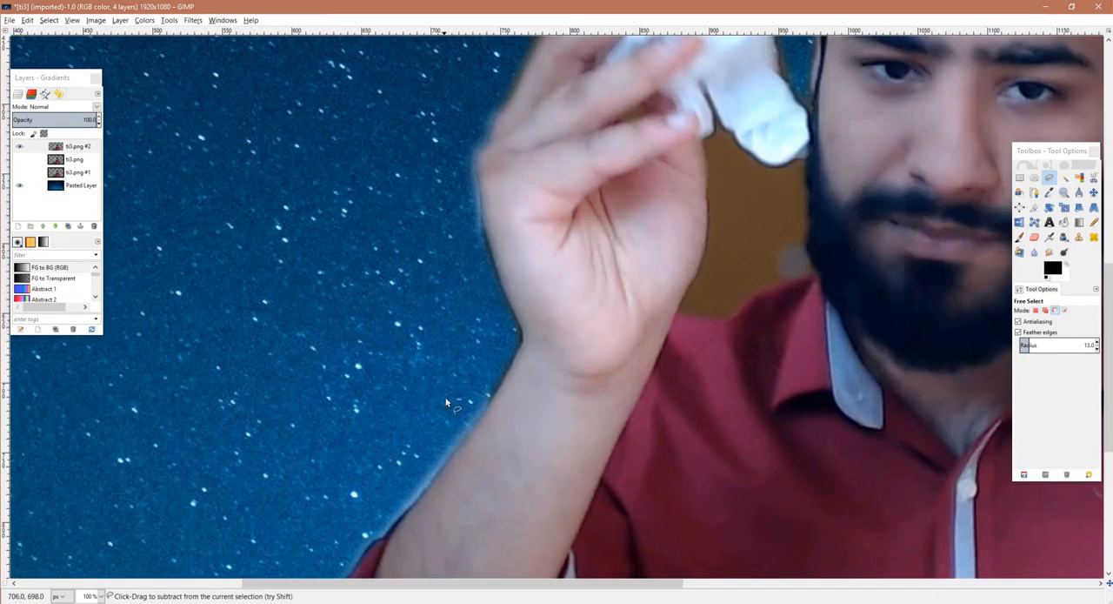
mouse_move(469, 435)
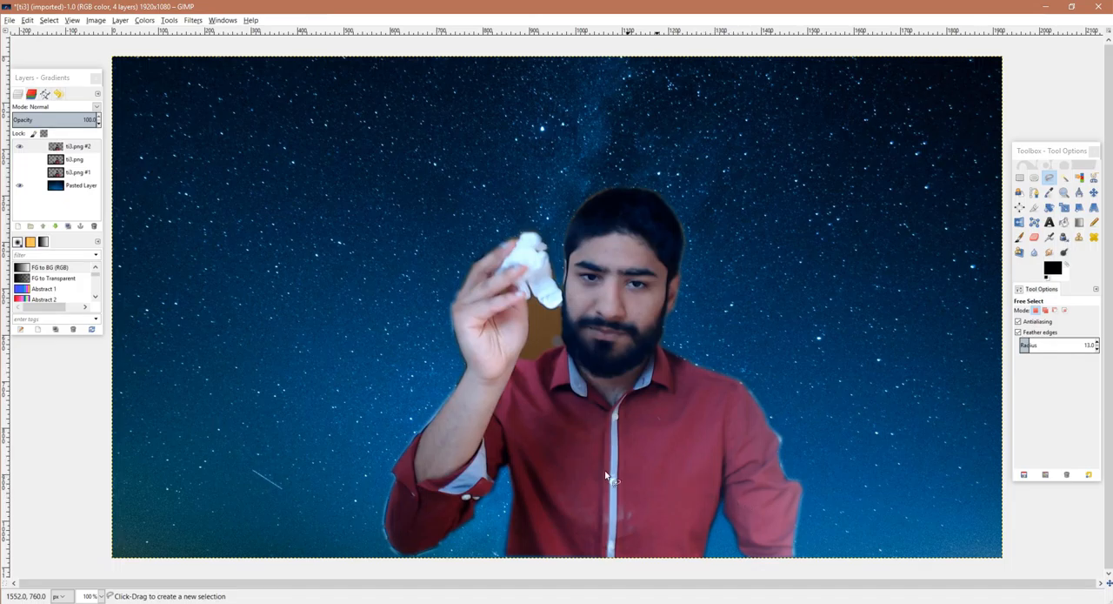
mouse_move(561, 348)
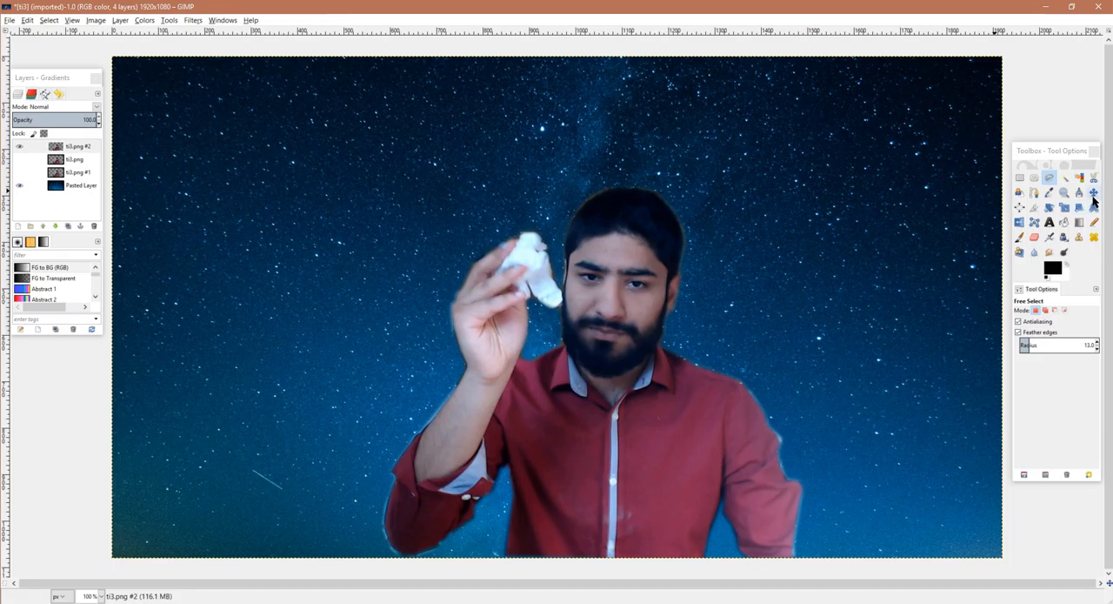
Nudge the person layer with Move, then align it left, top, bottom and centre.
left_click(1094, 192)
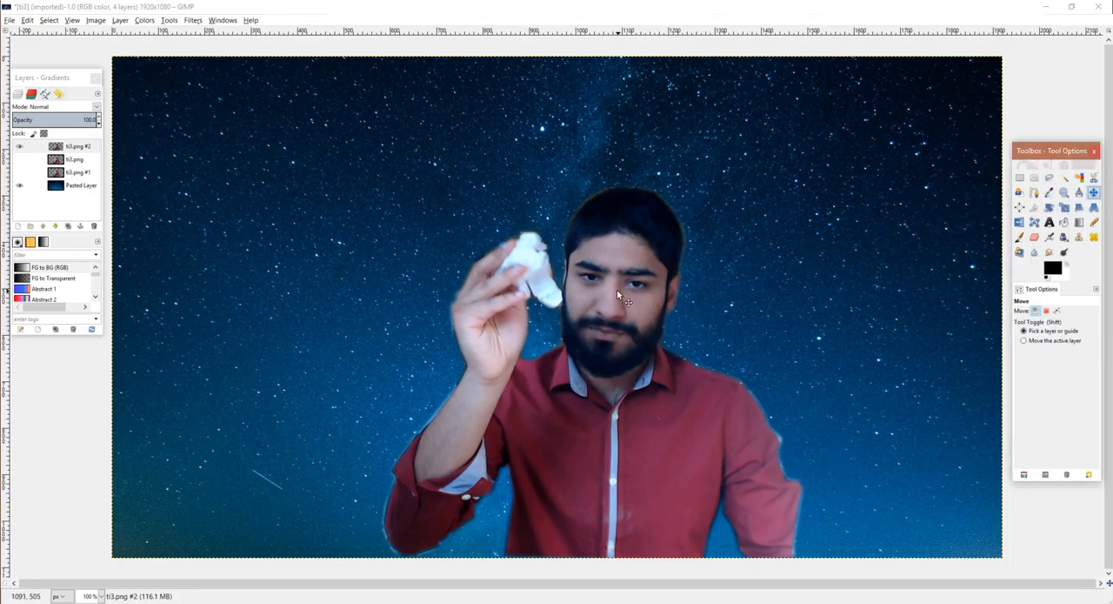
left_click_drag(617, 296, 608, 313)
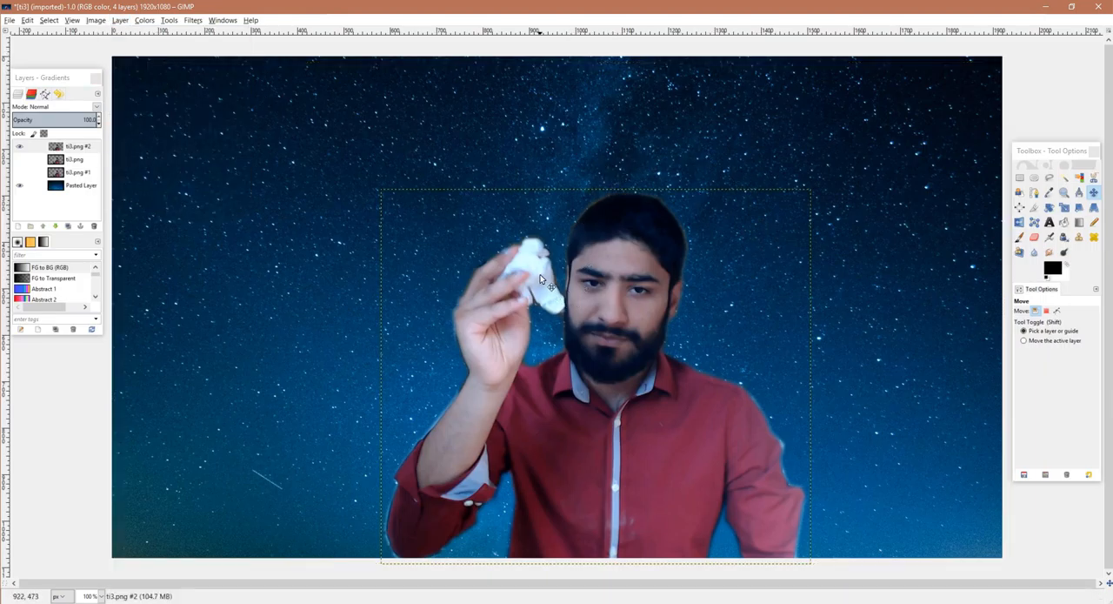
mouse_move(609, 265)
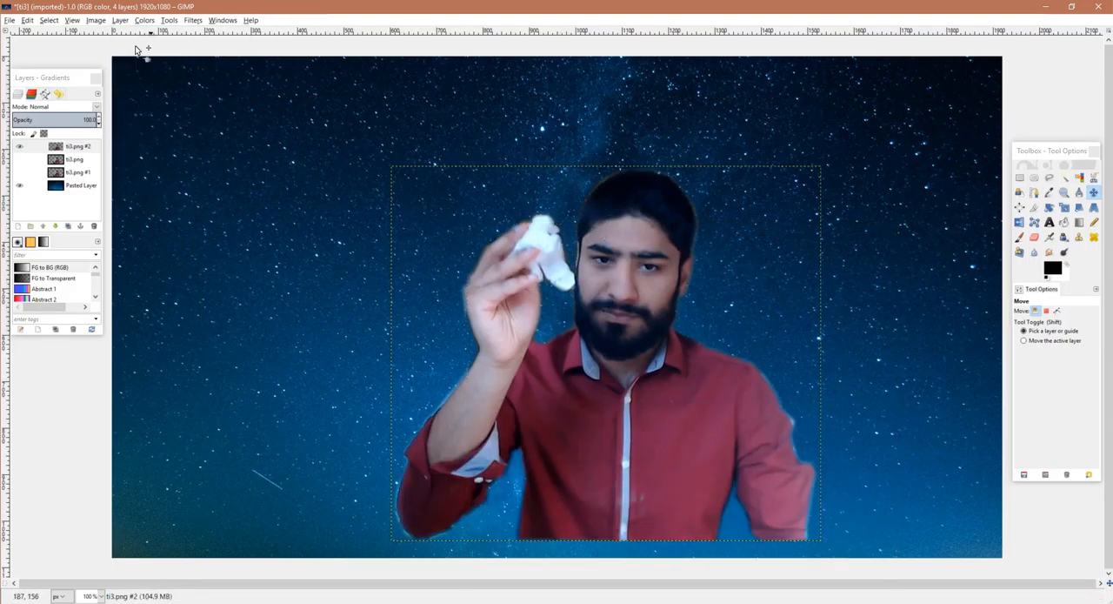
mouse_move(581, 144)
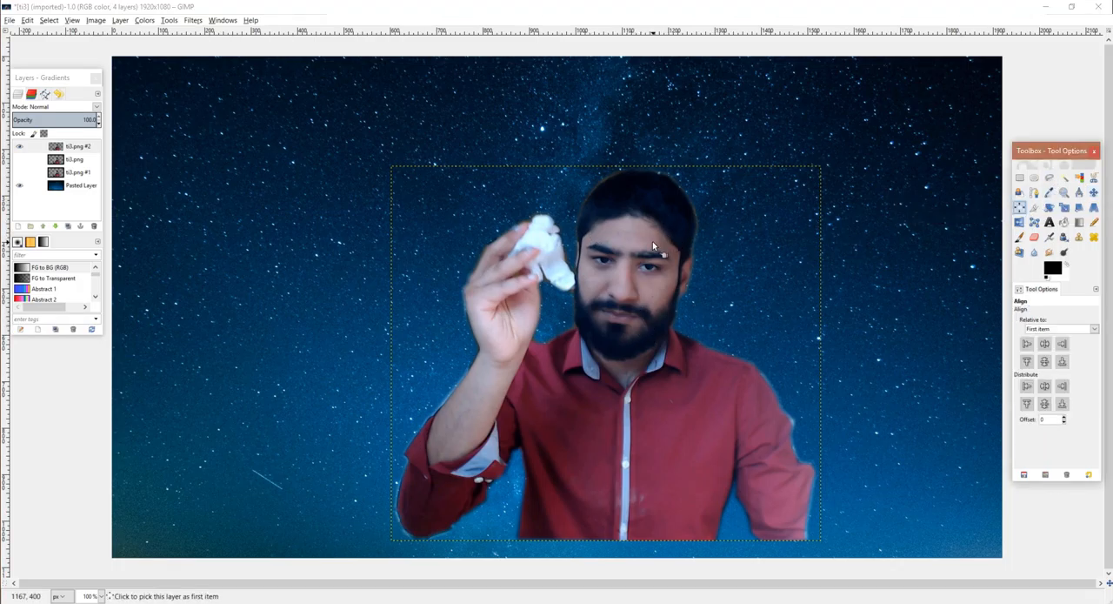
left_click(1027, 343)
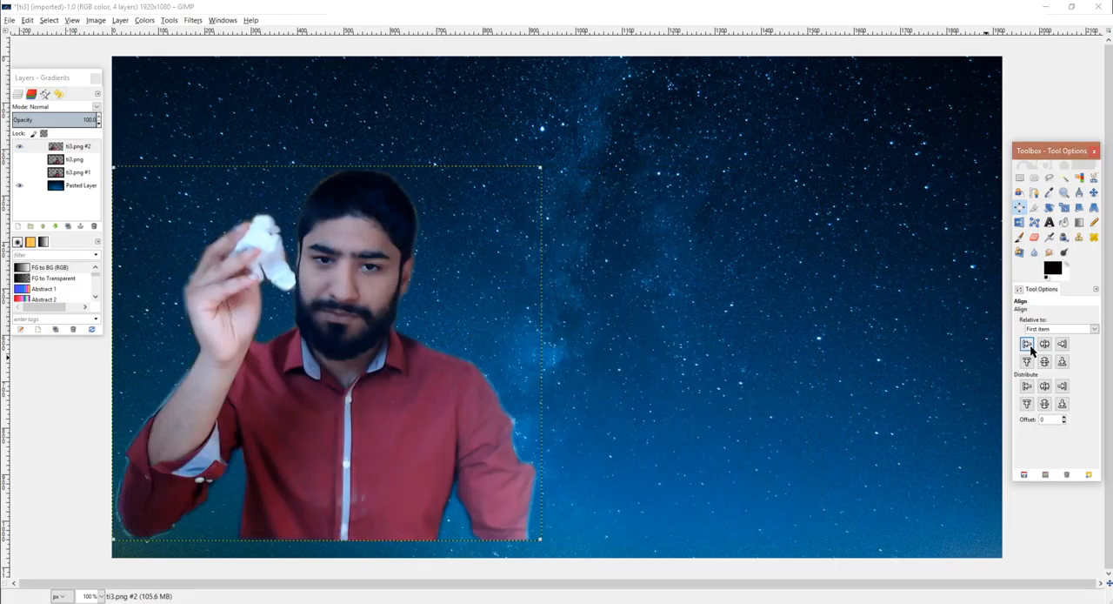
left_click(1027, 343)
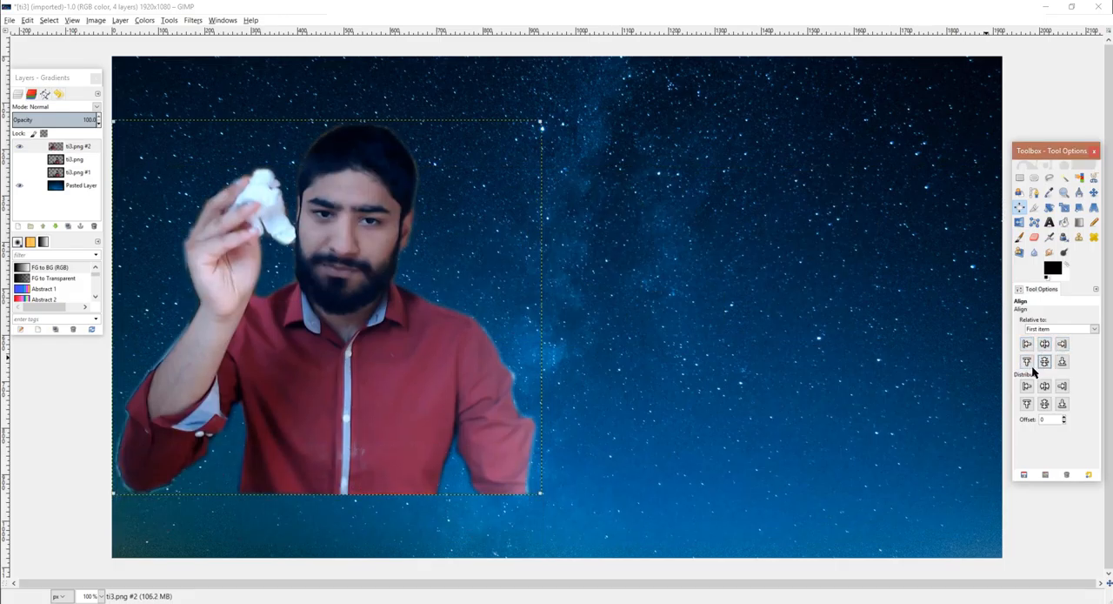
left_click(1062, 362)
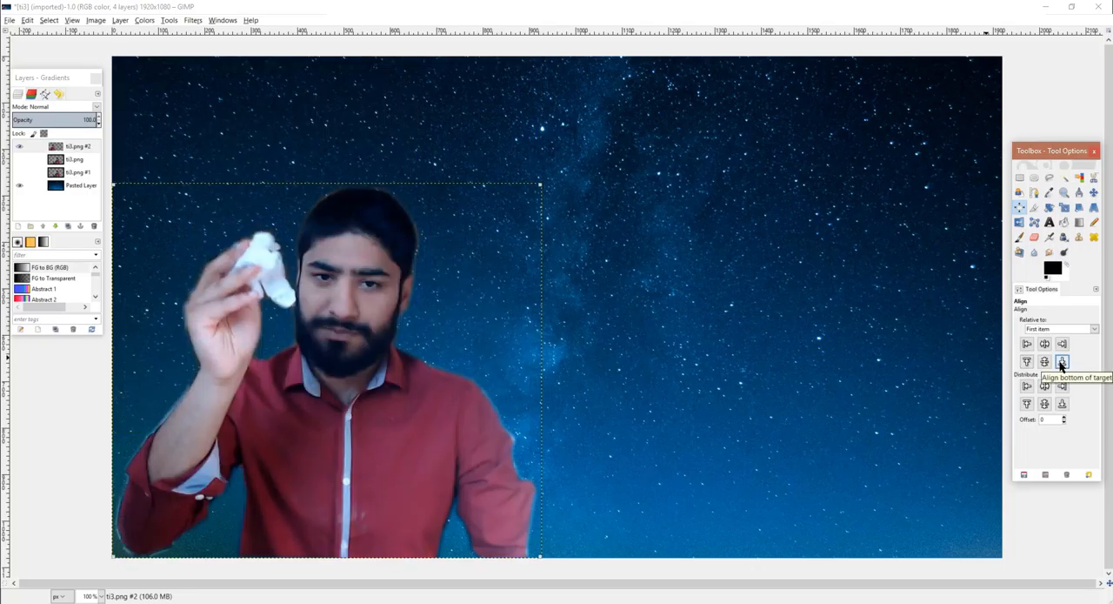
left_click(1044, 344)
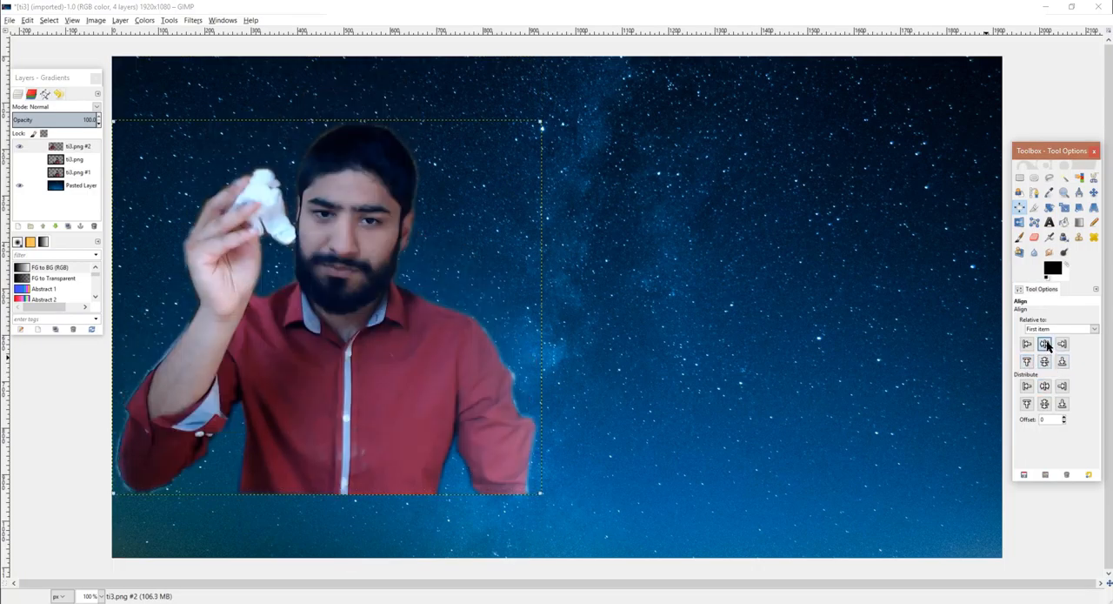
left_click(1044, 344)
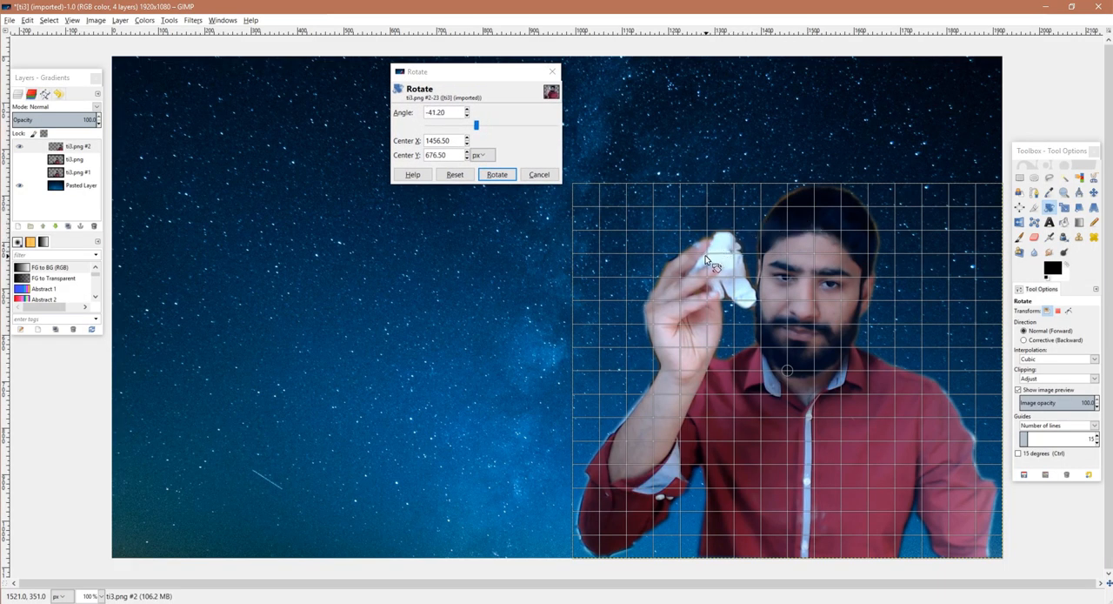
Try rotate, scale and perspective transforms on the person layer, cancelling each one.
left_click(497, 174)
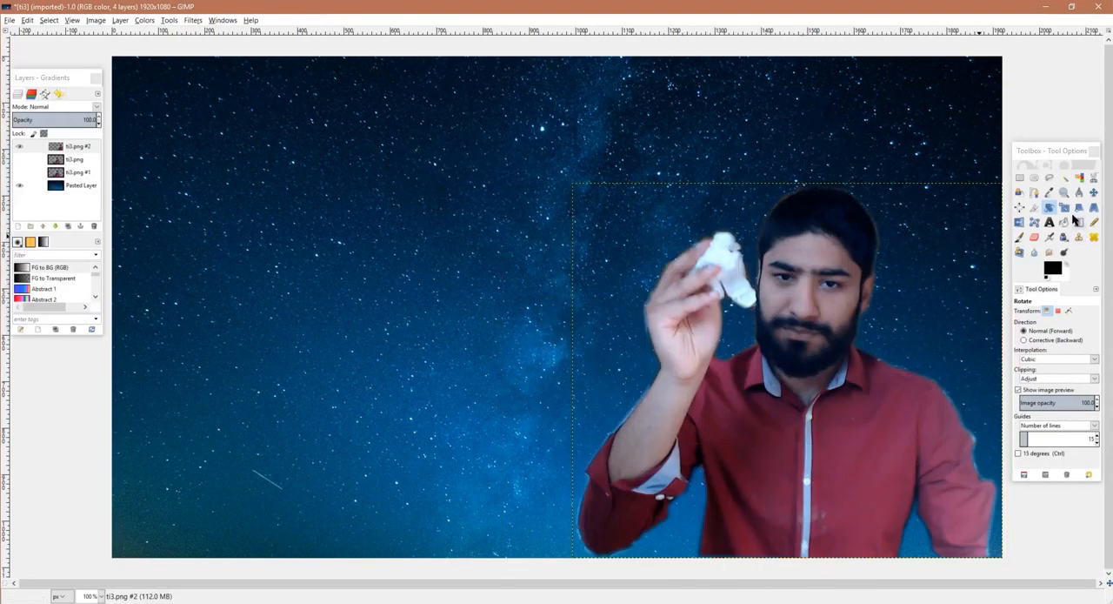
left_click(1034, 208)
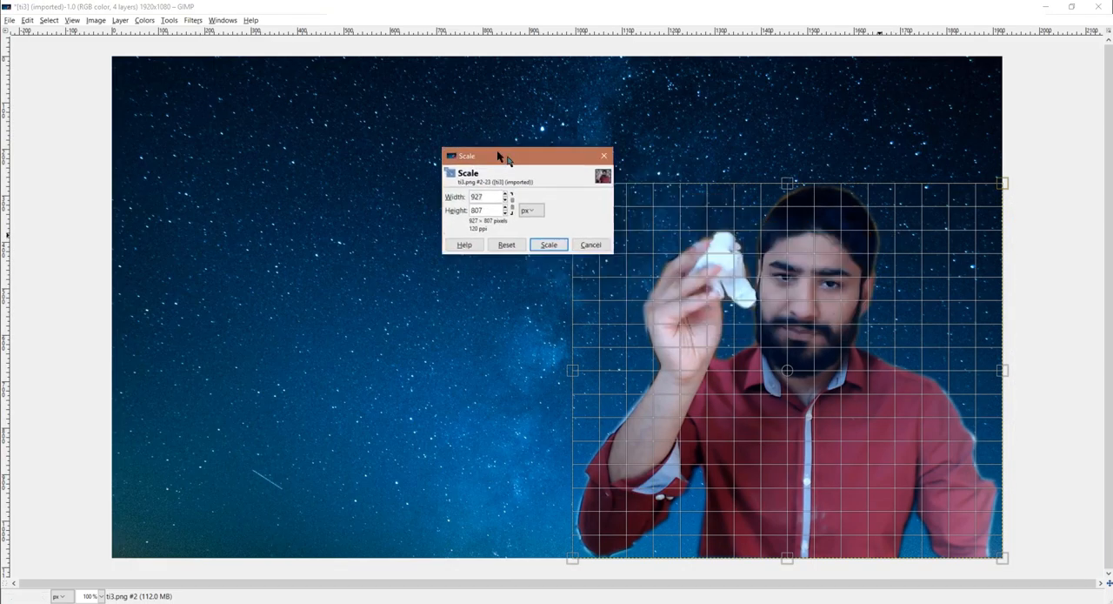
left_click_drag(505, 156, 387, 83)
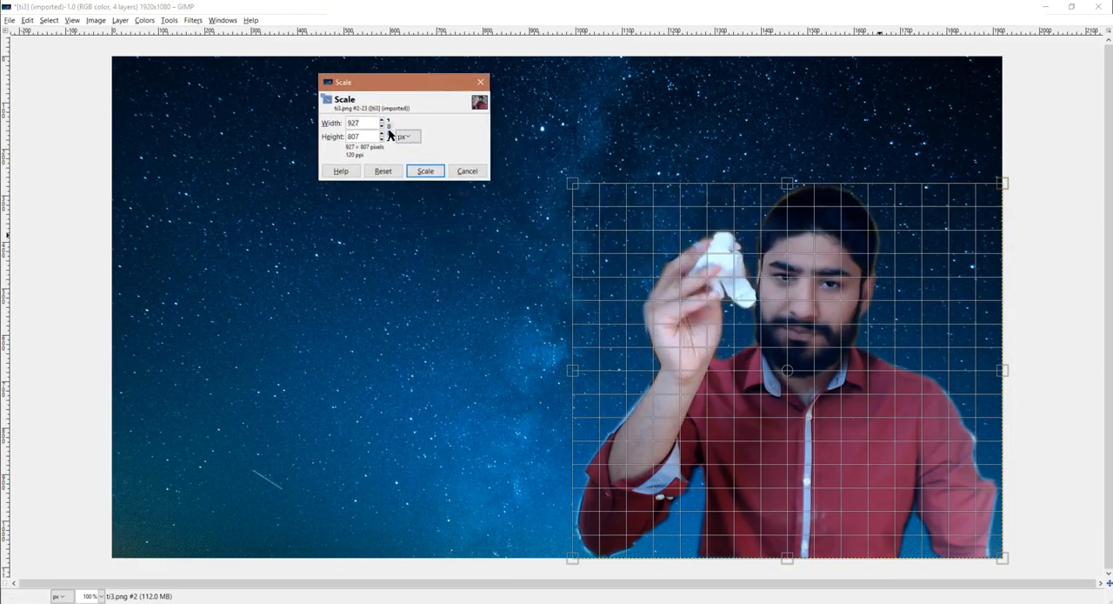
mouse_move(575, 186)
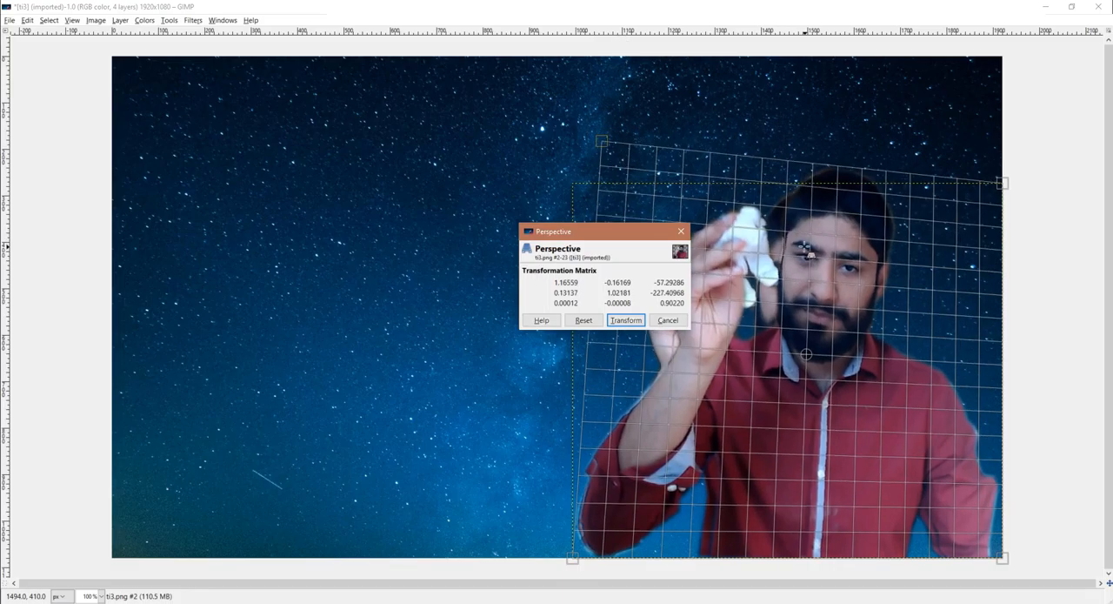
left_click(626, 320)
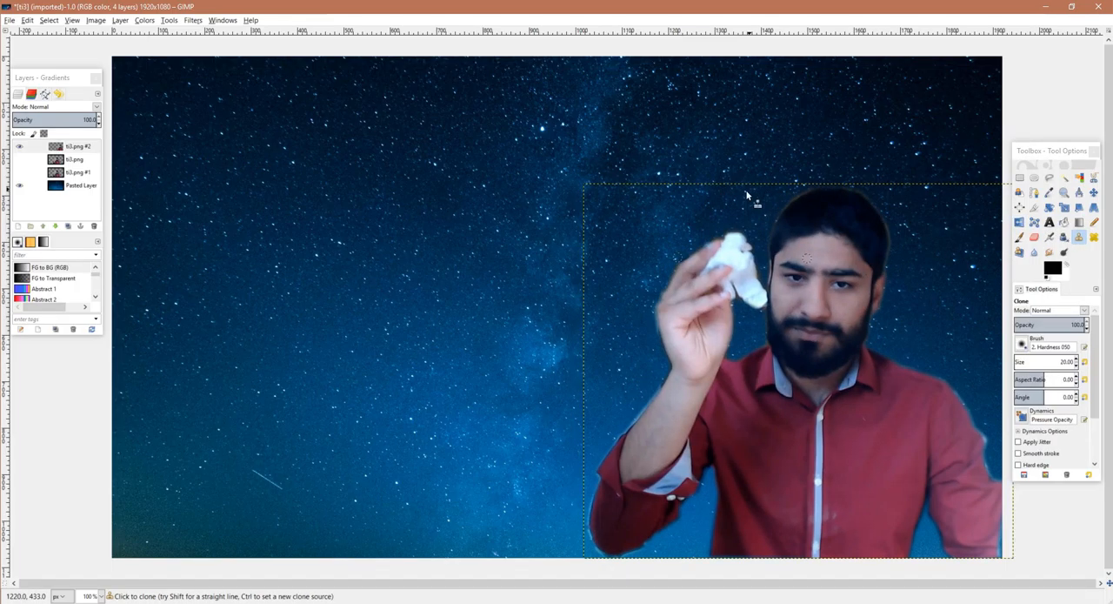
mouse_move(857, 204)
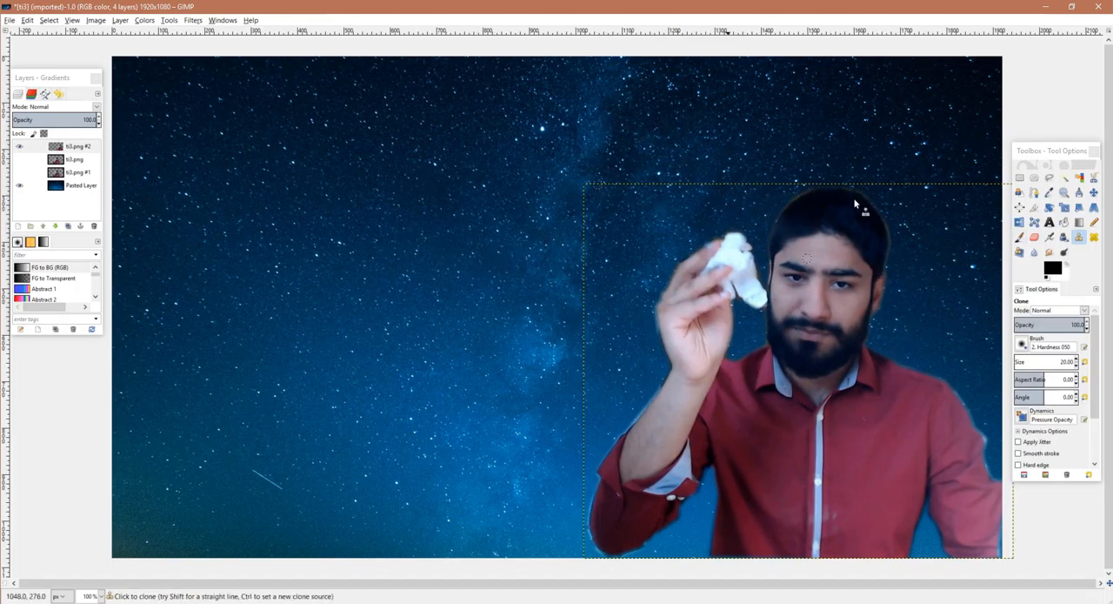
Add a text box over the upper-left sky with font size 105.
left_click(1049, 222)
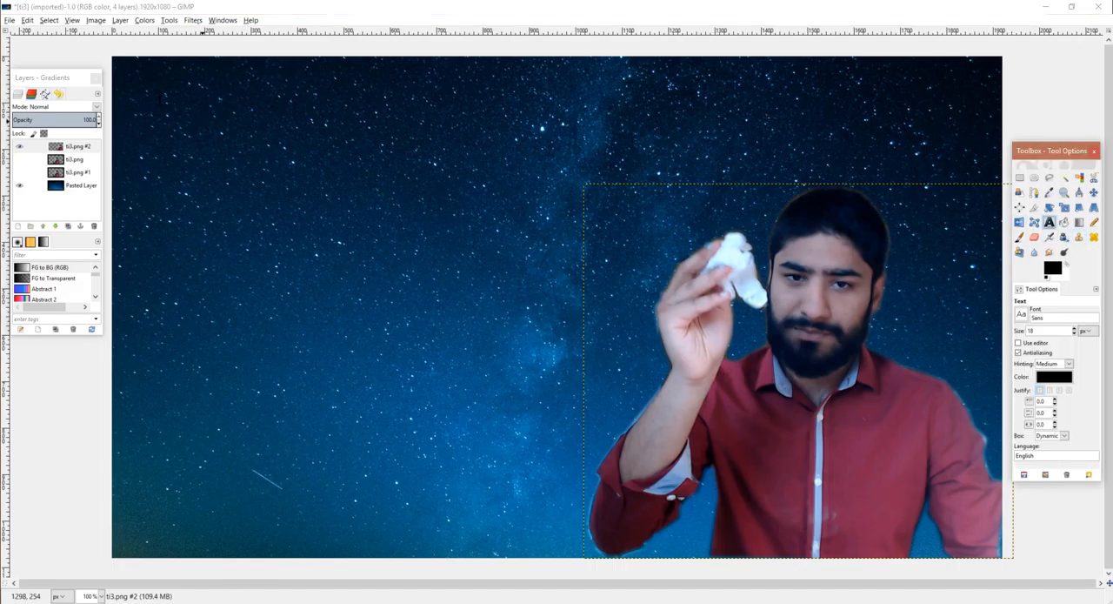
left_click_drag(122, 87, 498, 435)
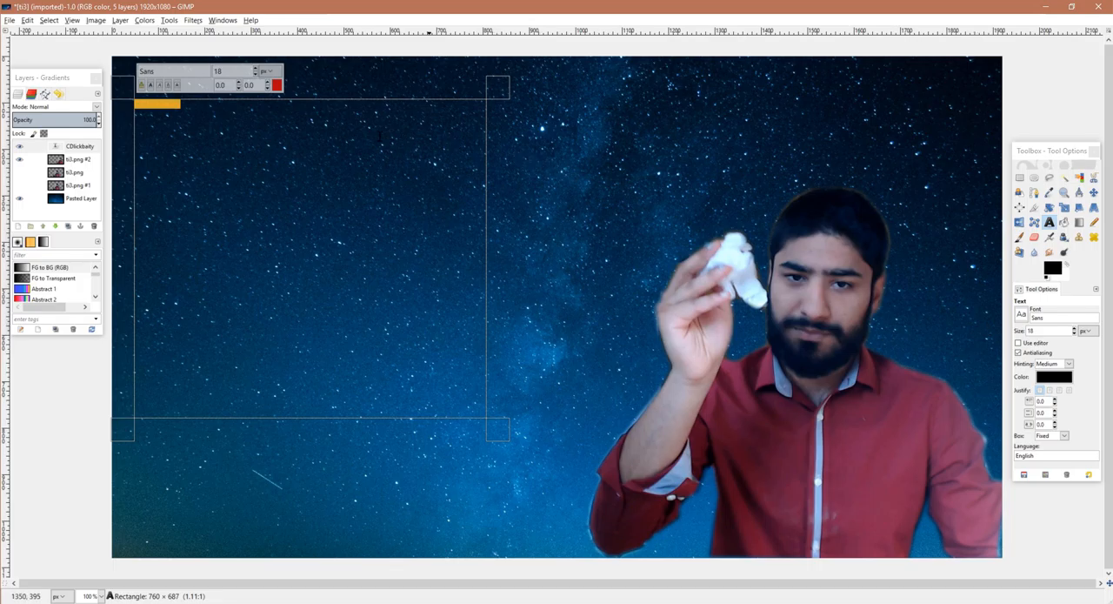
type("105")
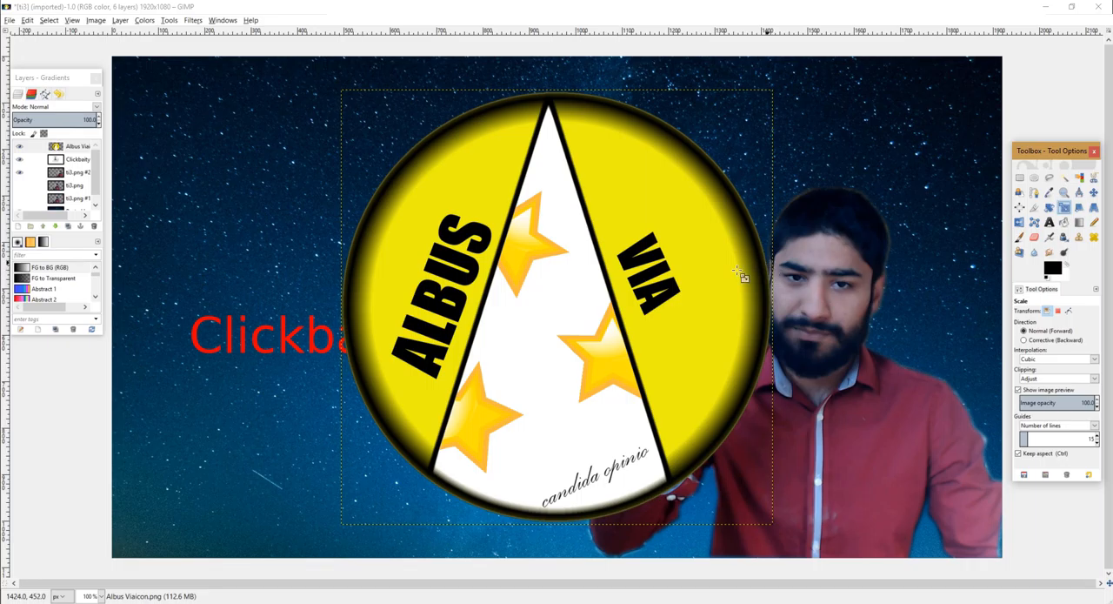
Shrink the yellow Albus Via logo down to badge size.
left_click(738, 272)
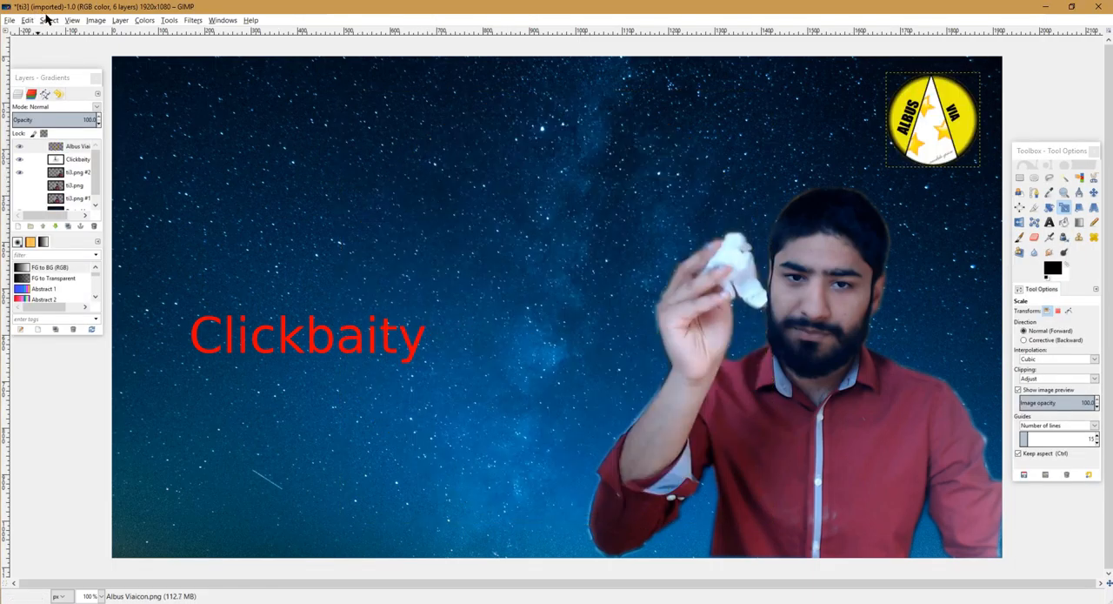
Export the image as bhsfguirge.png, accepting the default PNG options.
left_click(10, 20)
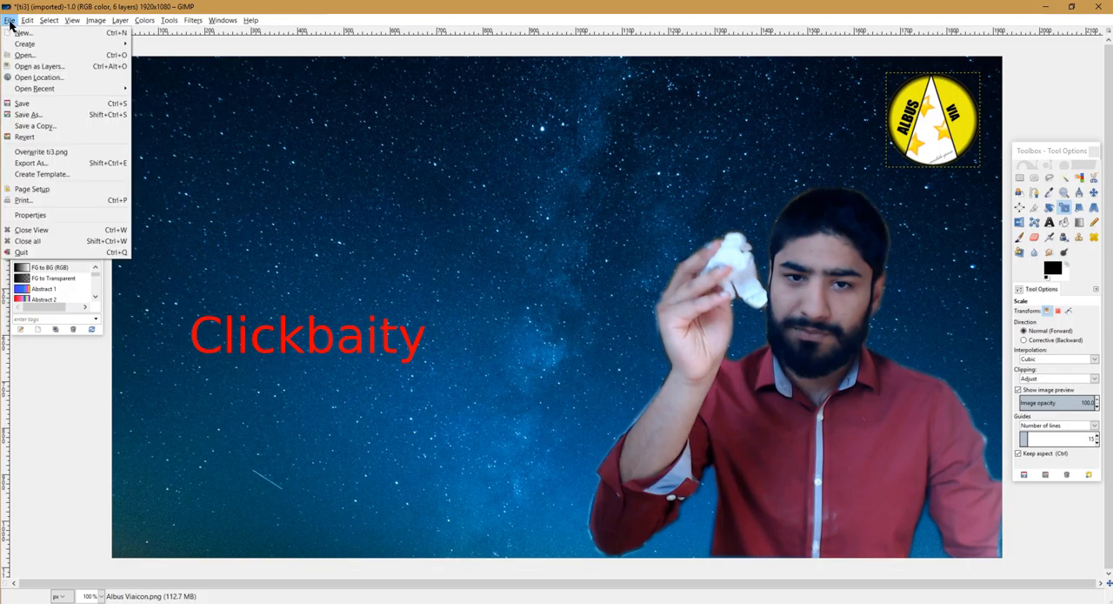
left_click(30, 163)
type("bhsfguirge.png")
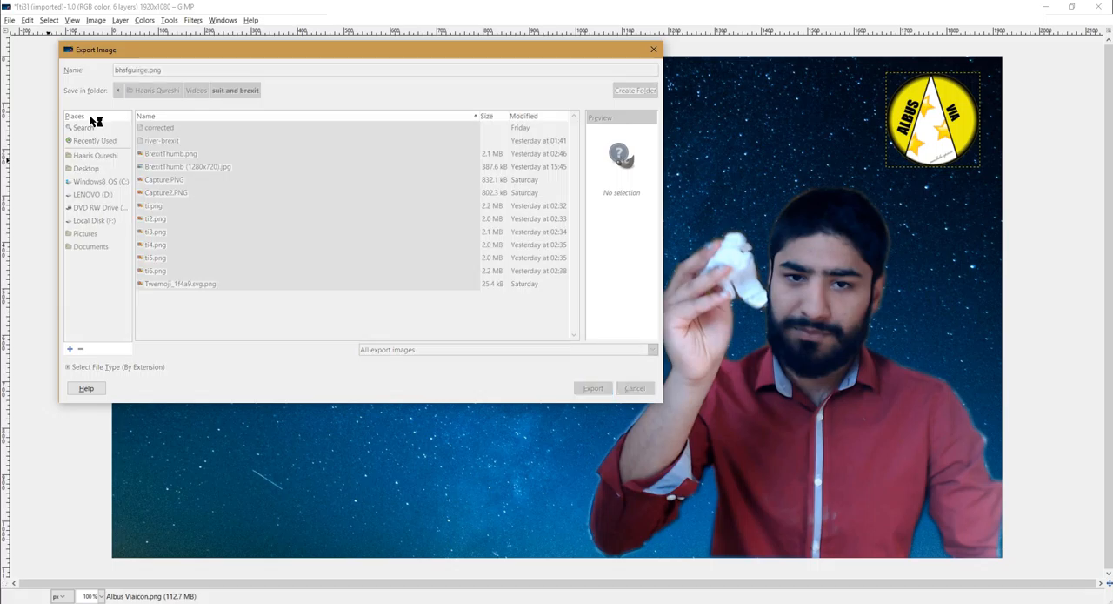
left_click(592, 388)
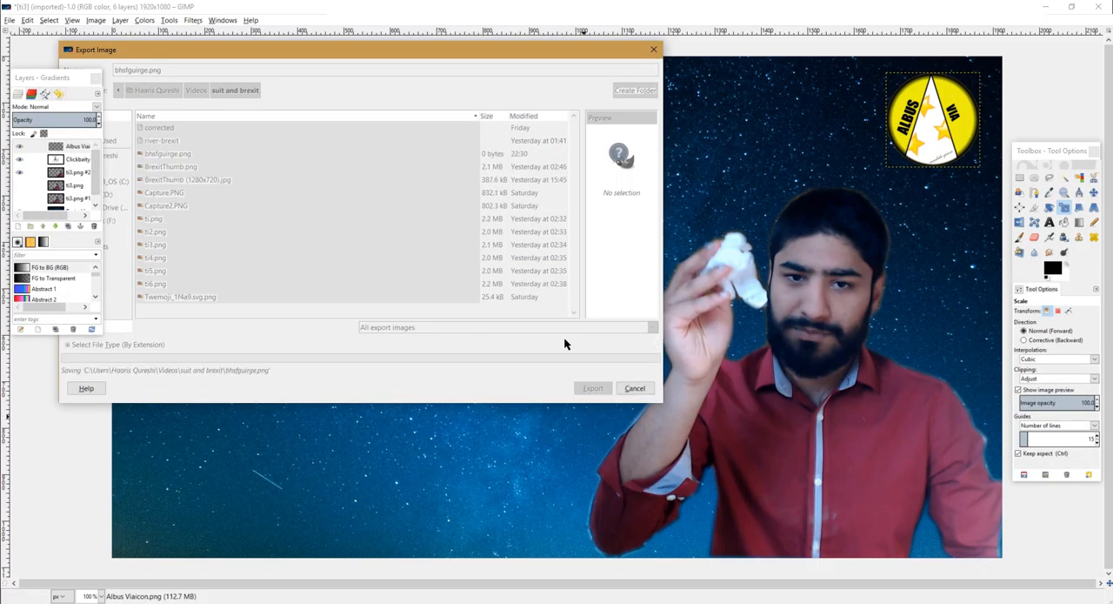
left_click(592, 388)
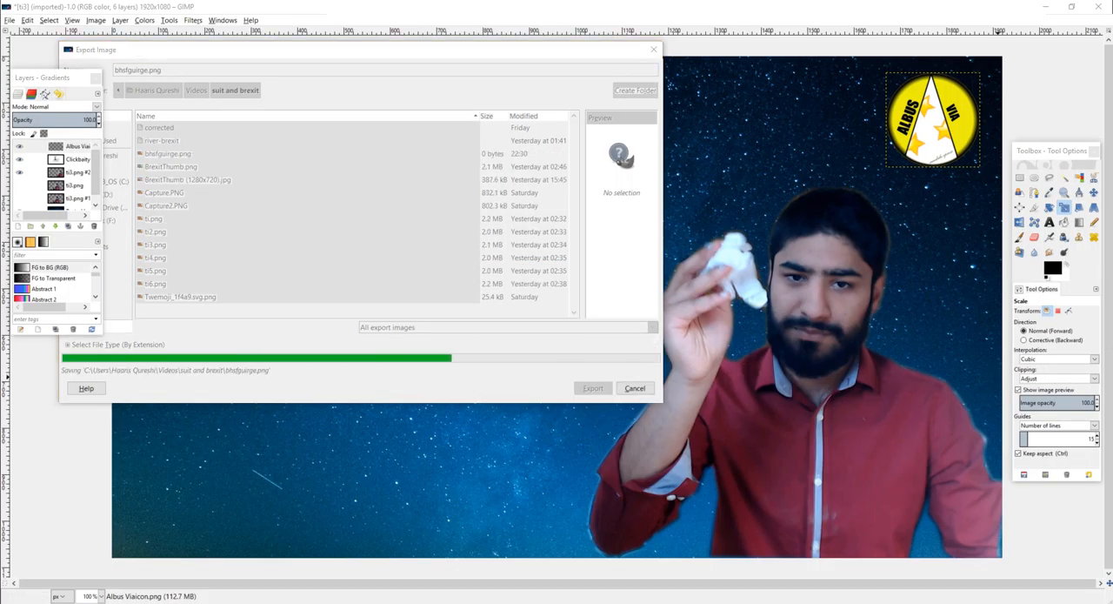
left_click(593, 388)
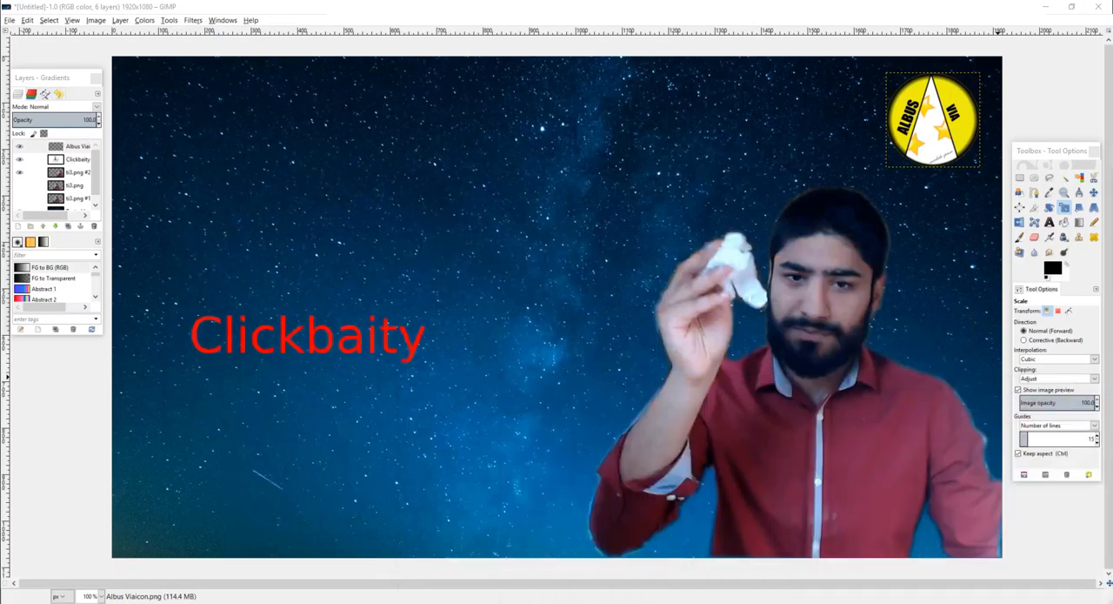
Scale the image to 1280×720 and re-export it over bhsfguirge.png.
left_click(96, 20)
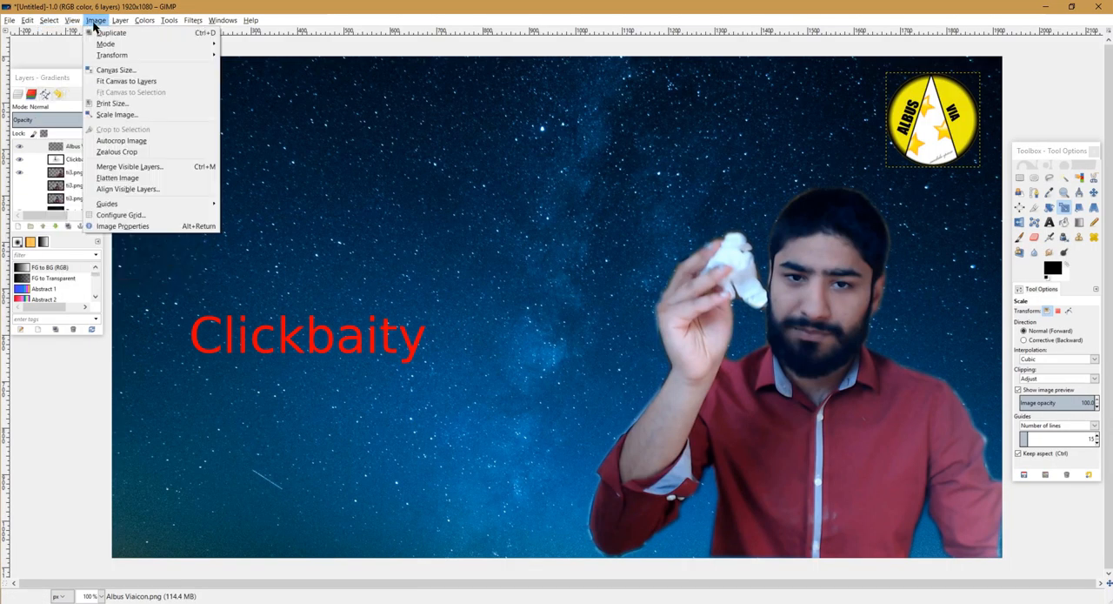
left_click(116, 114)
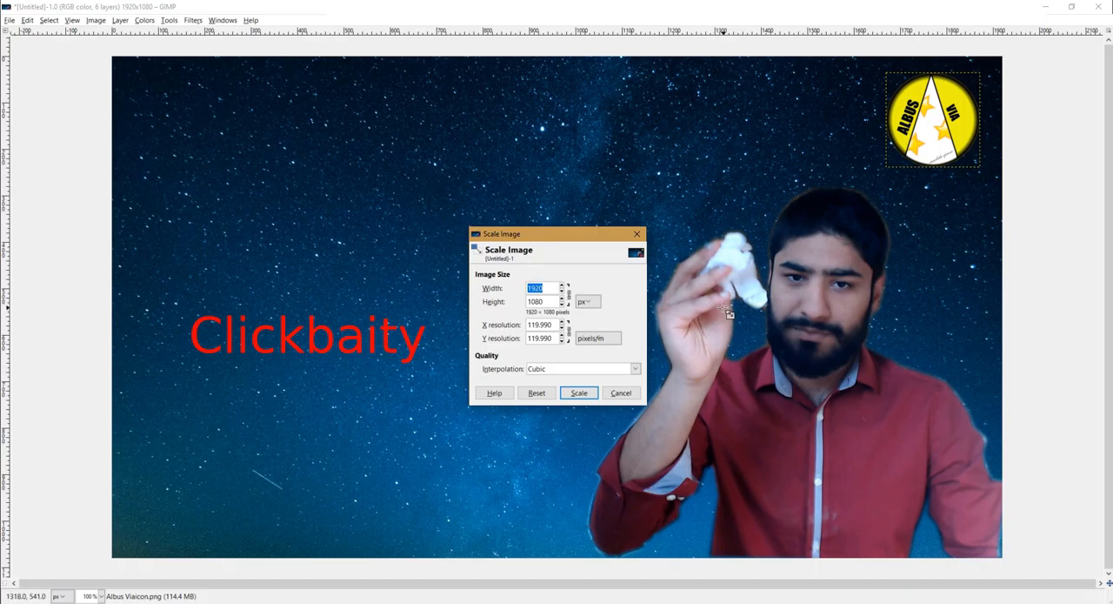
type("1280")
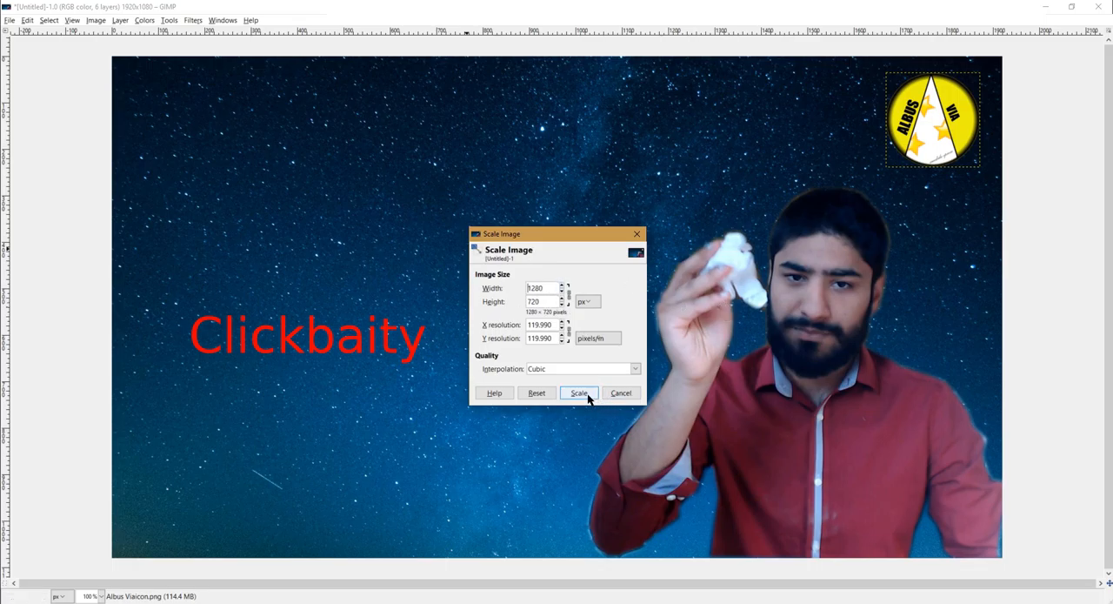
left_click(578, 392)
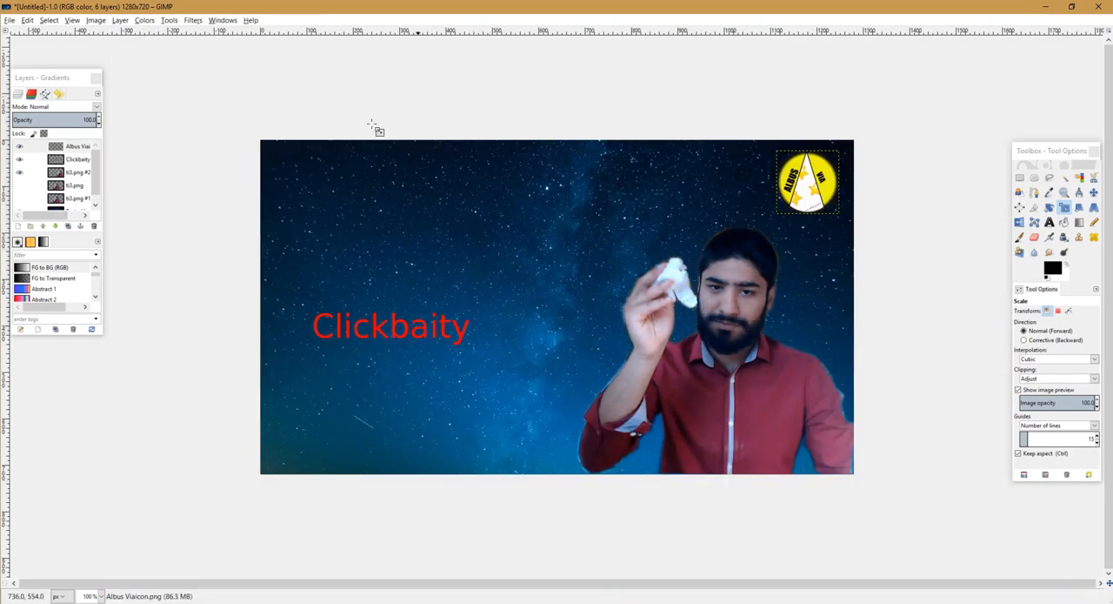
left_click(10, 20)
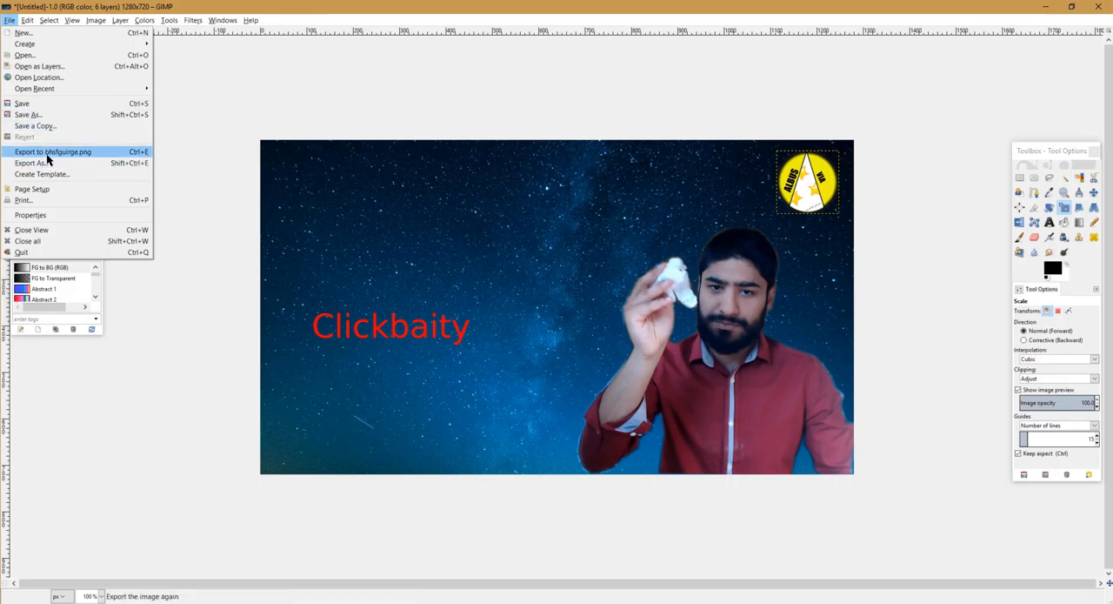
left_click(52, 151)
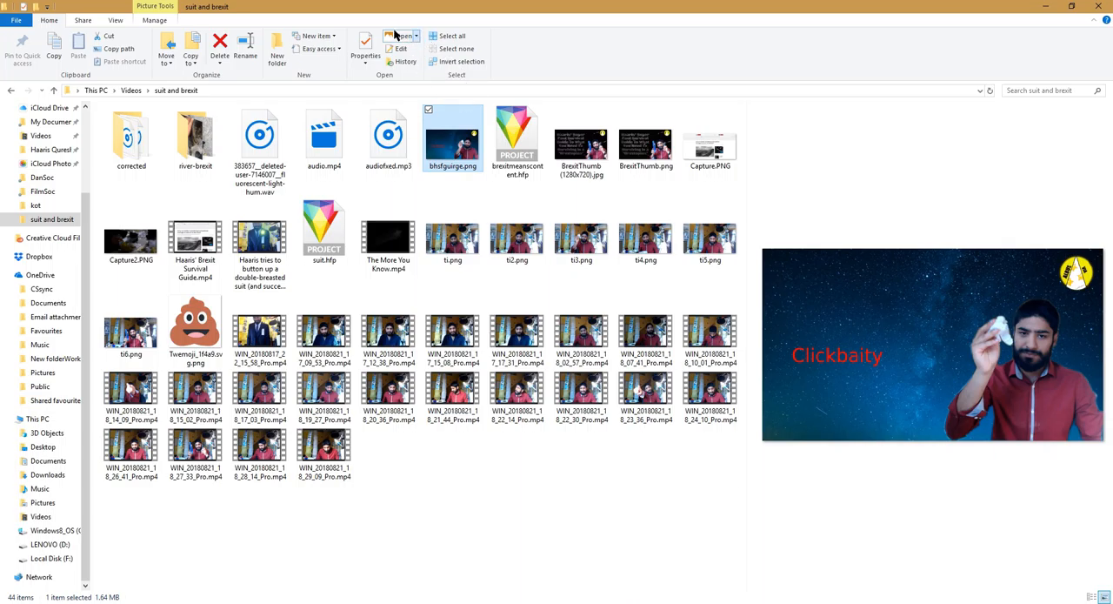
Show the list of apps for opening bhsfguirge.png.
left_click(403, 36)
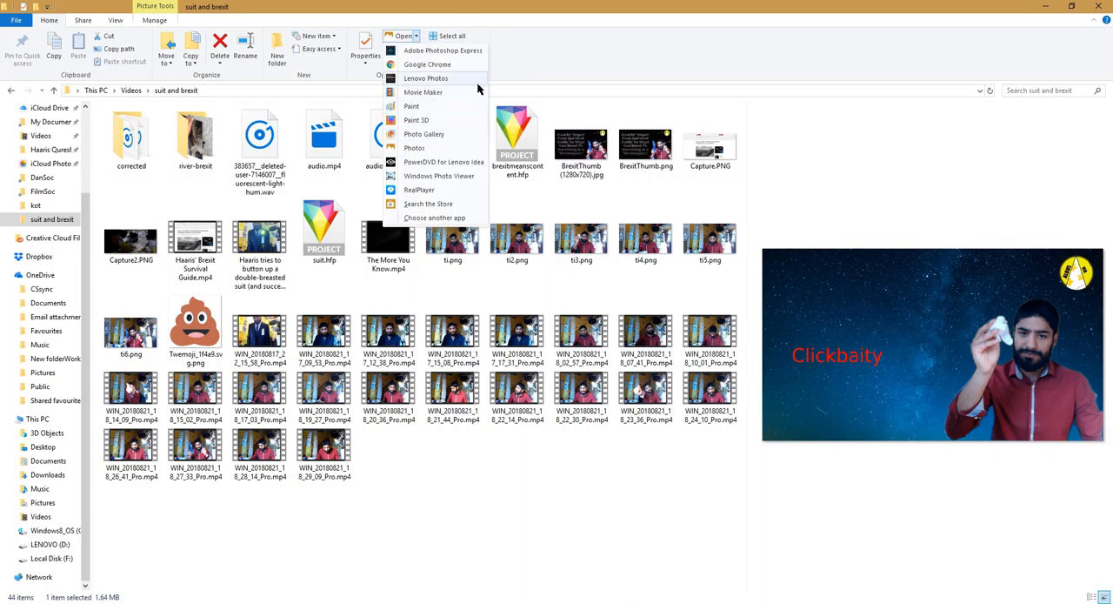
mouse_move(424, 134)
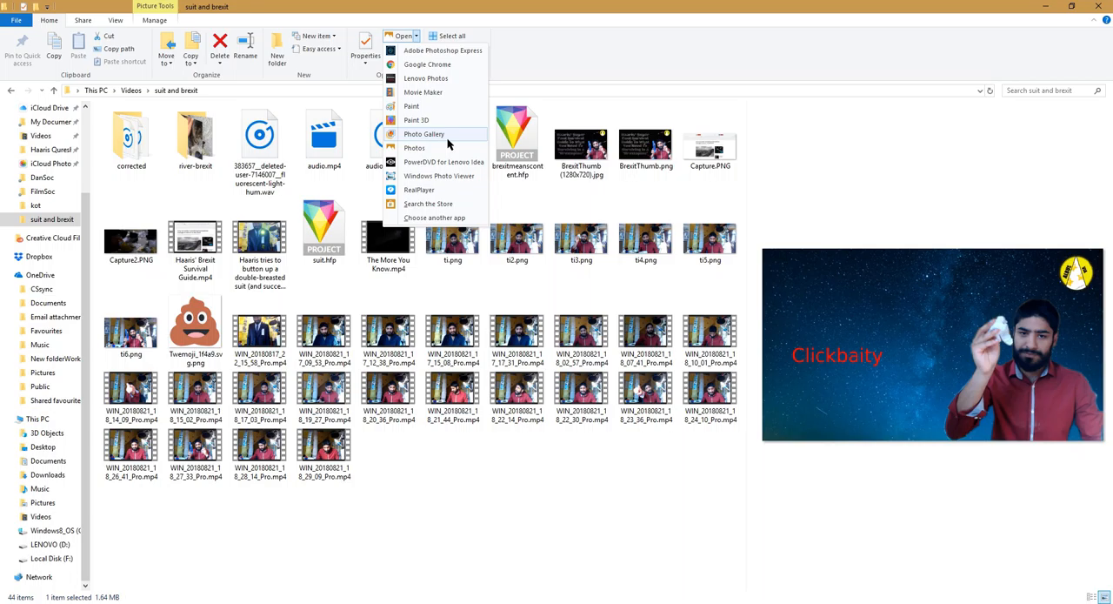
mouse_move(415, 139)
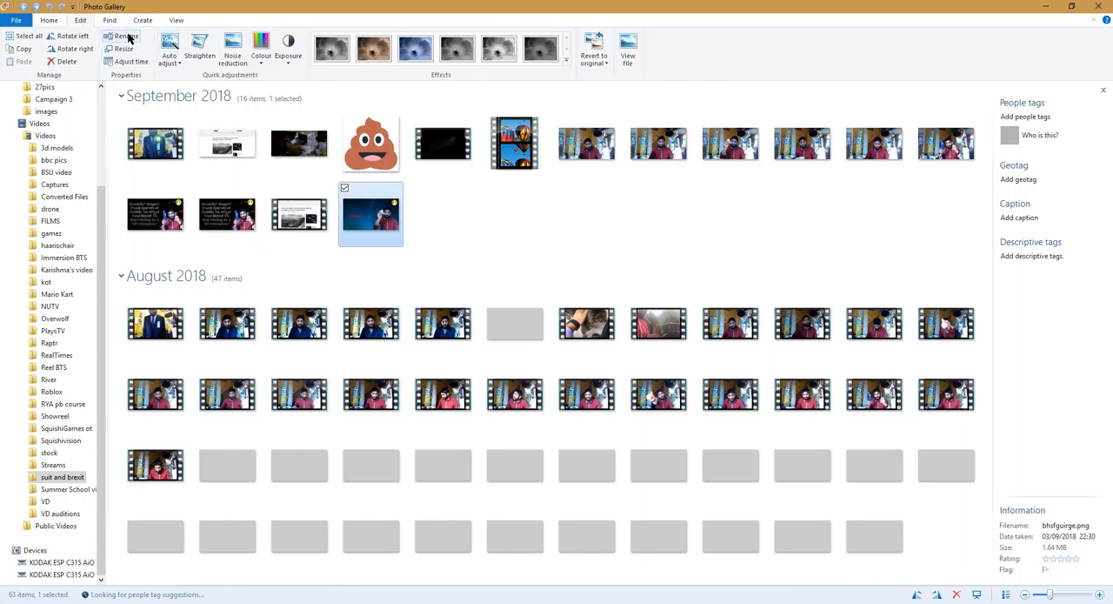
Save a Large 1280-pixel resized copy, bhsfguirge (1280x720).jpg.
left_click(122, 47)
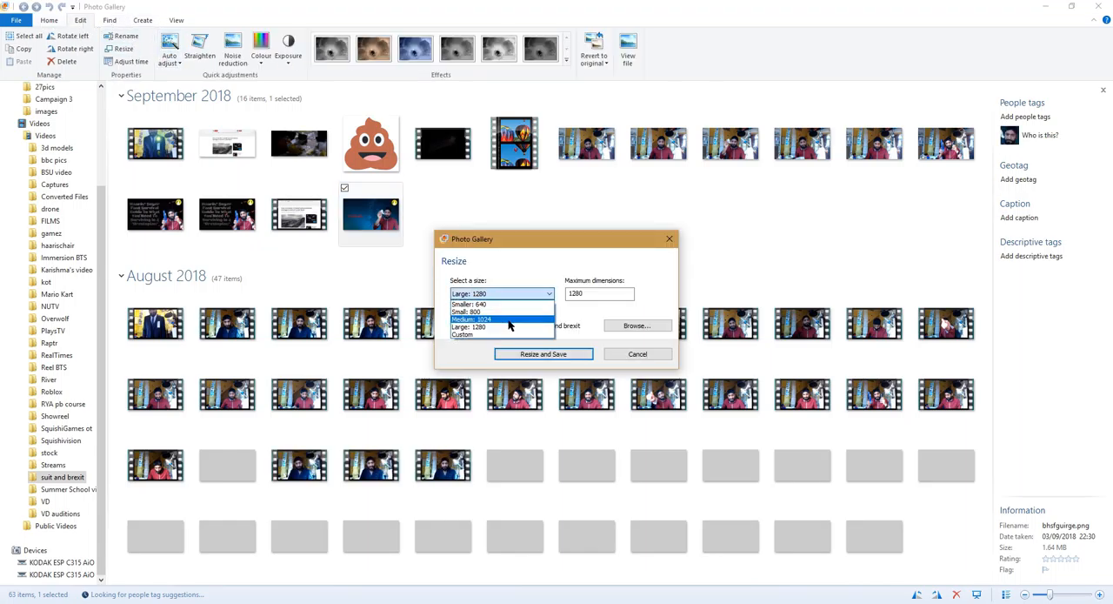
left_click(469, 326)
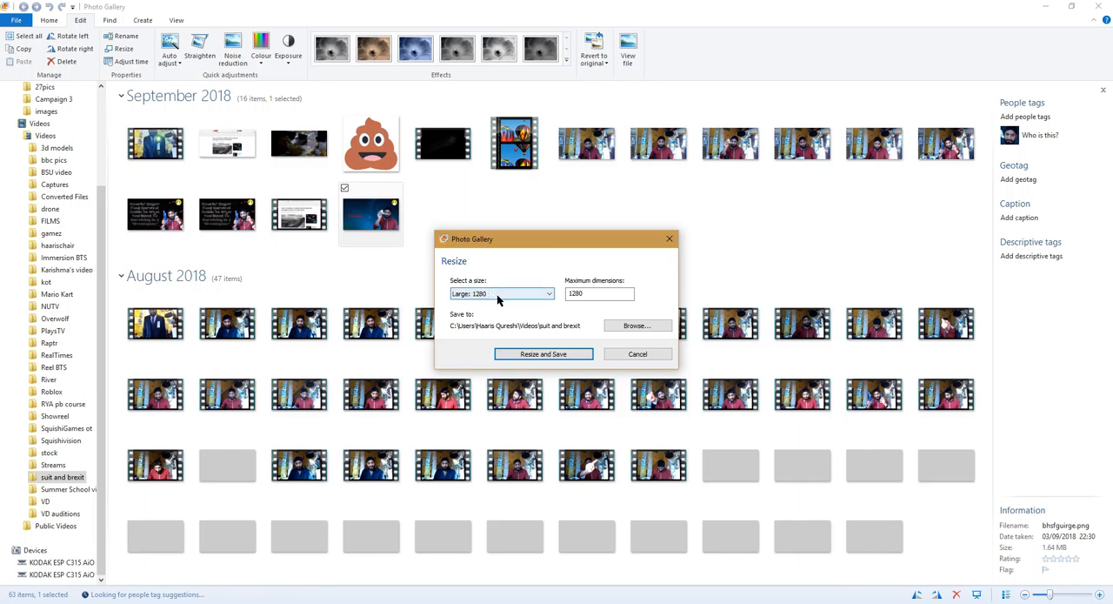
left_click(543, 353)
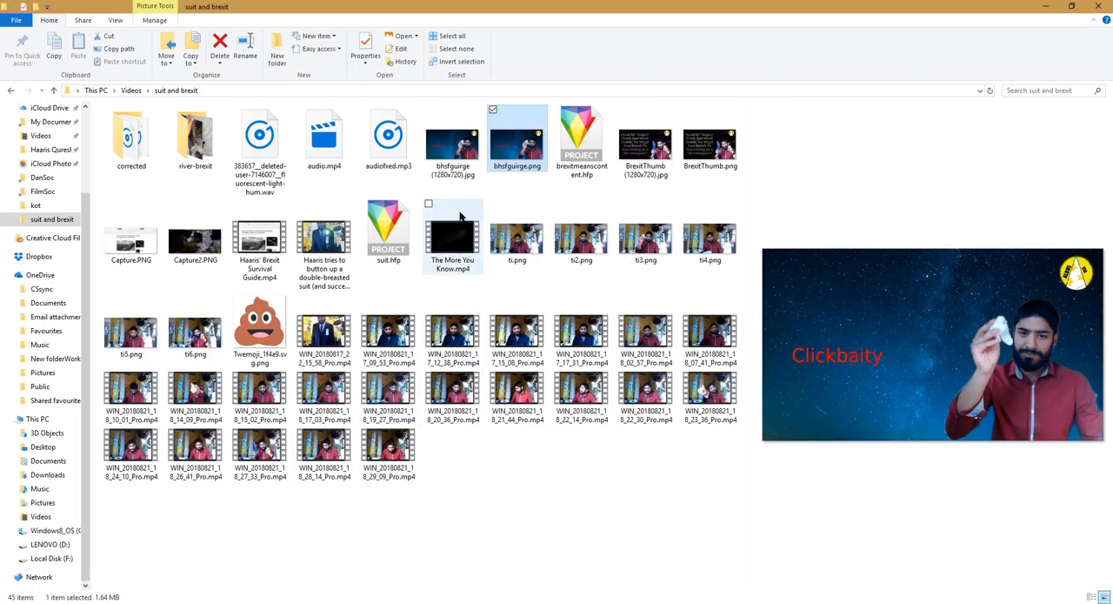
left_click(452, 139)
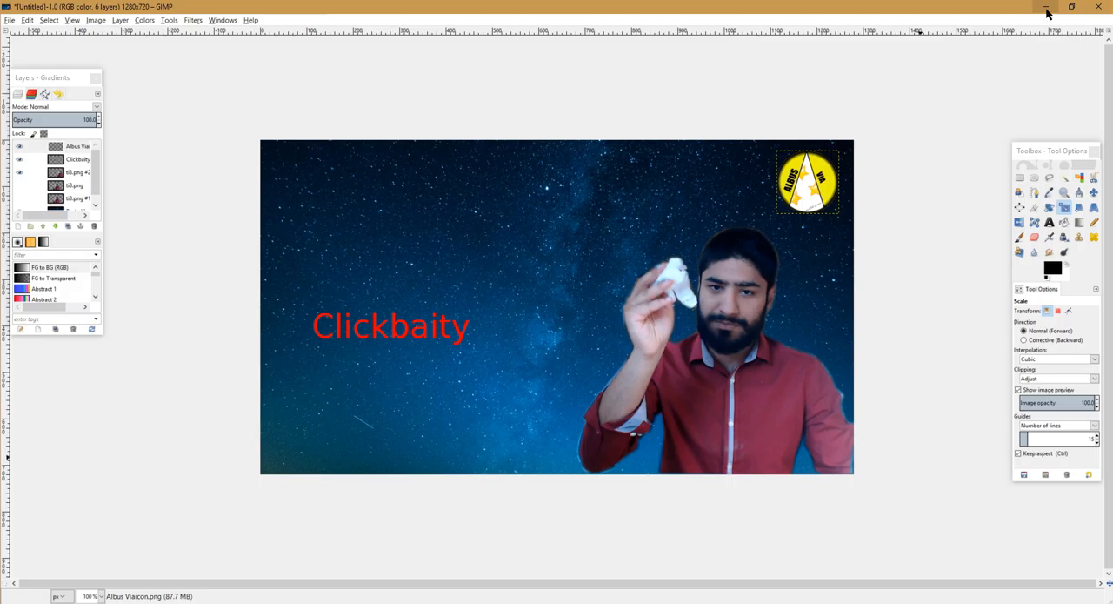
mouse_move(600, 202)
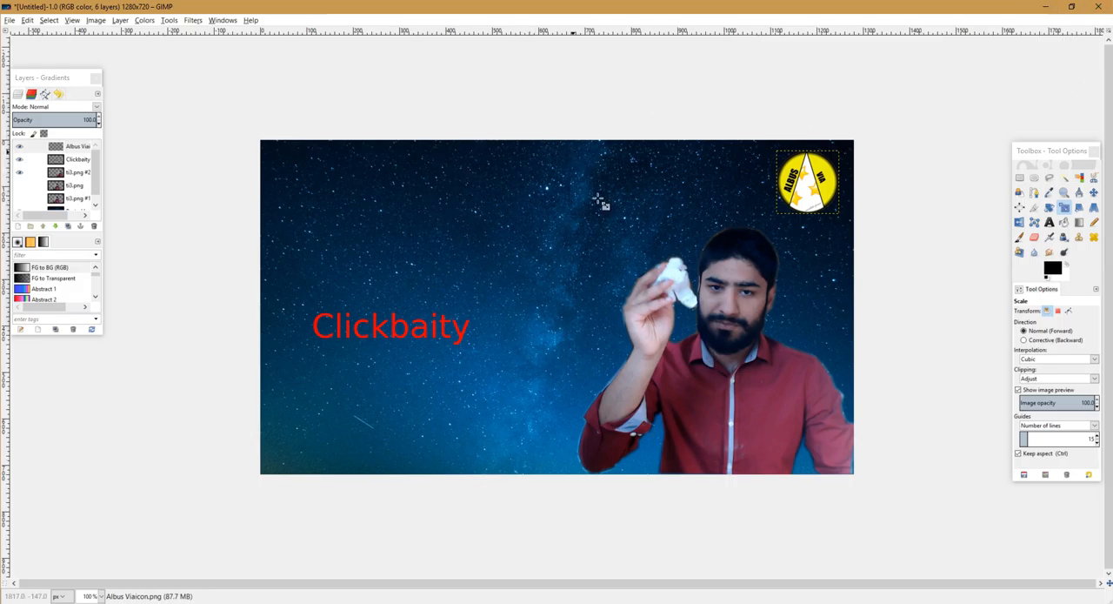